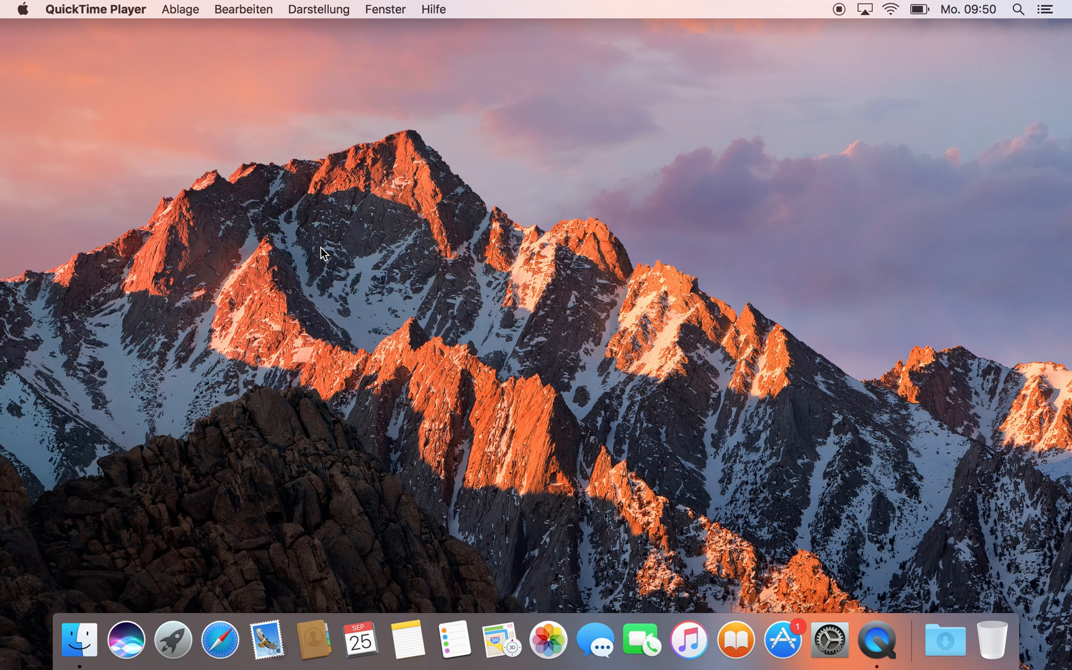
mouse_move(637, 193)
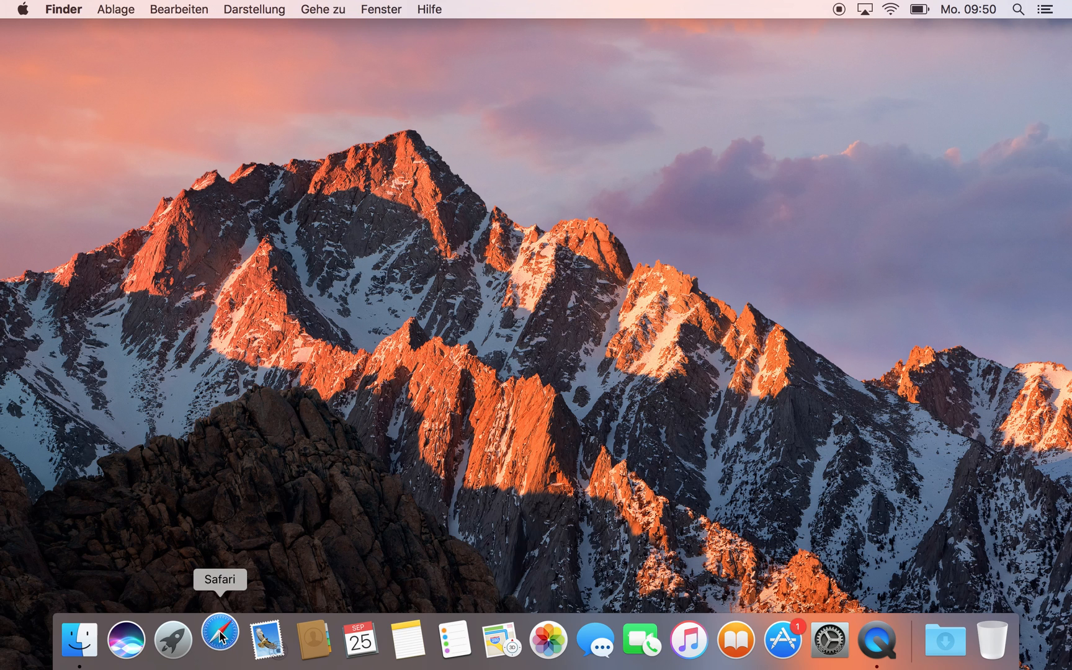
Run the Homebrew ruby/curl install script and confirm continuing the installation
click(219, 639)
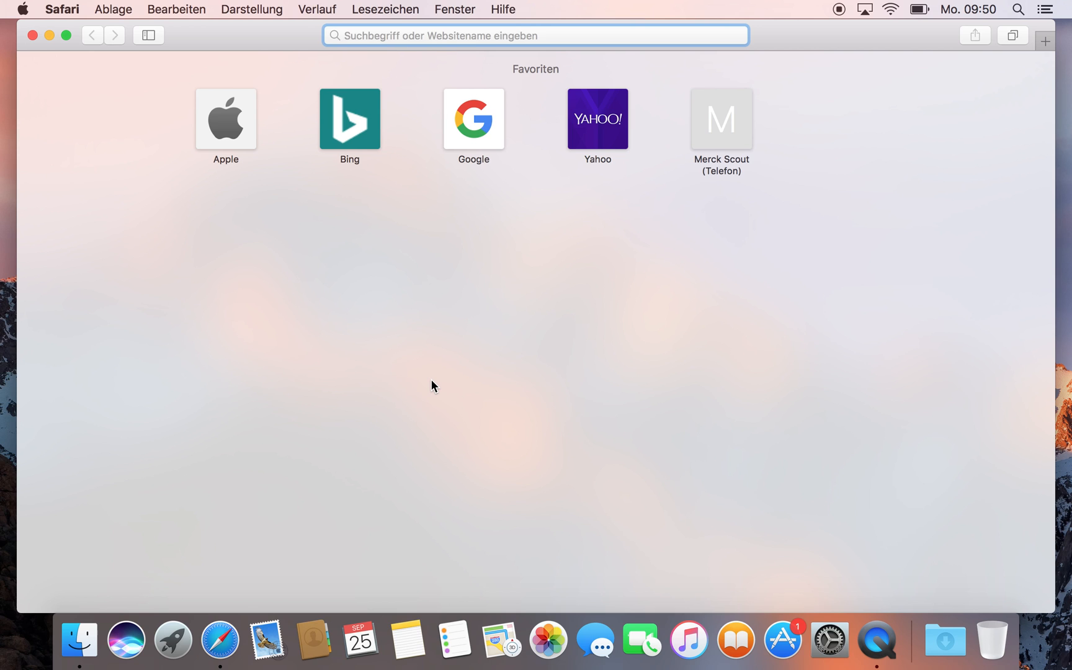
text(homebre)
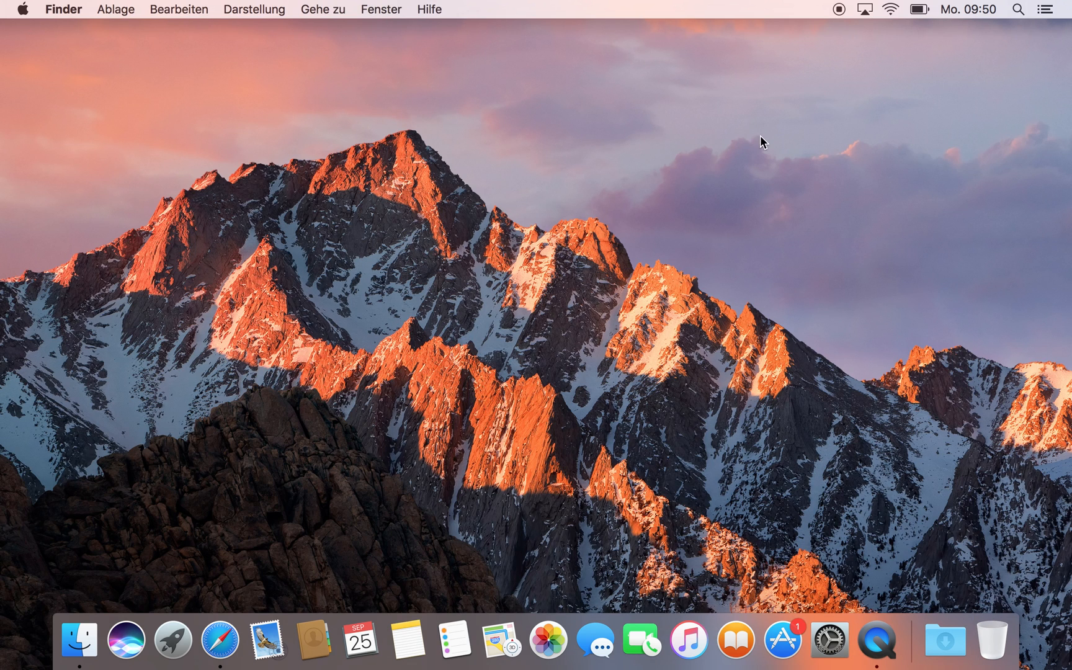
text(quickTime Player)
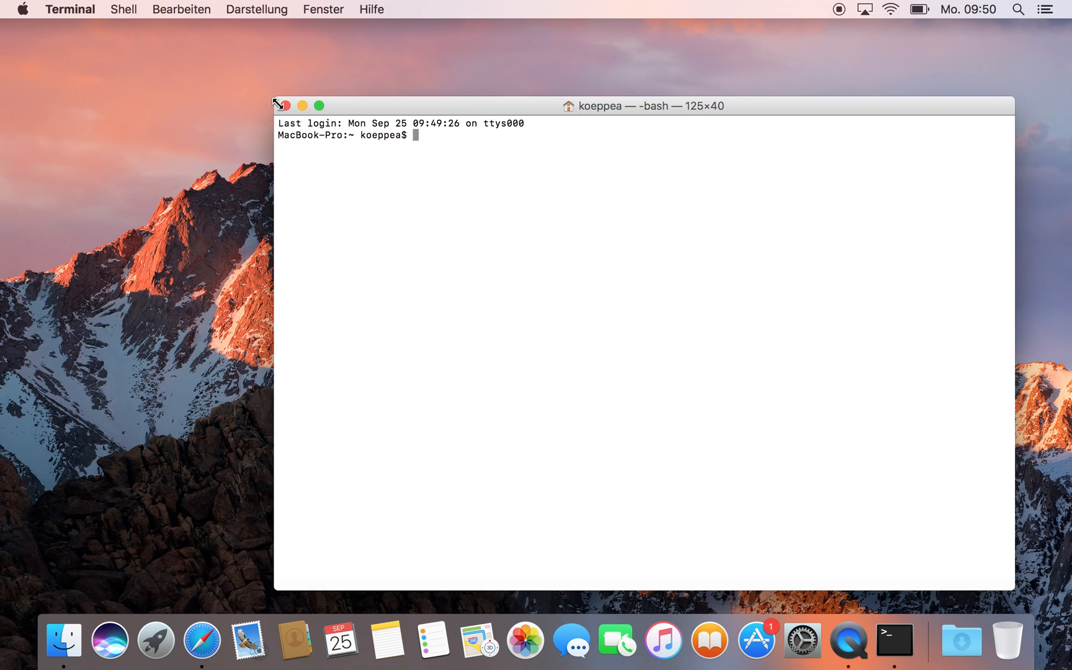
text(/usr/bin/ruby -e "$(curl -fsSL https://raw.githubusercontent.com/Homebrew/install/master/install)")
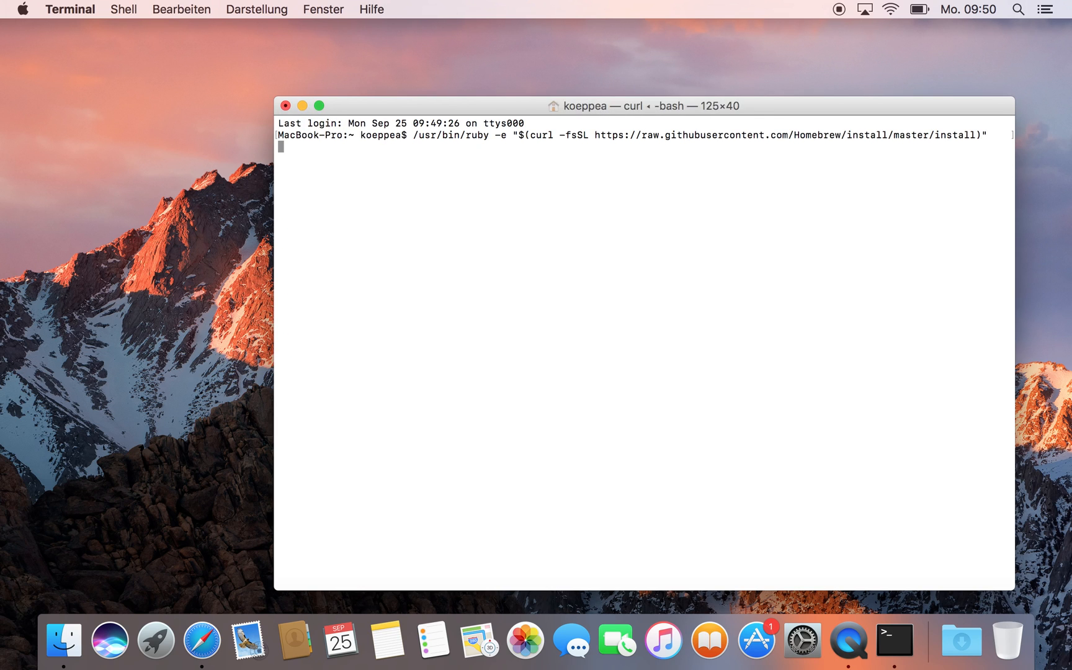
key(Return)
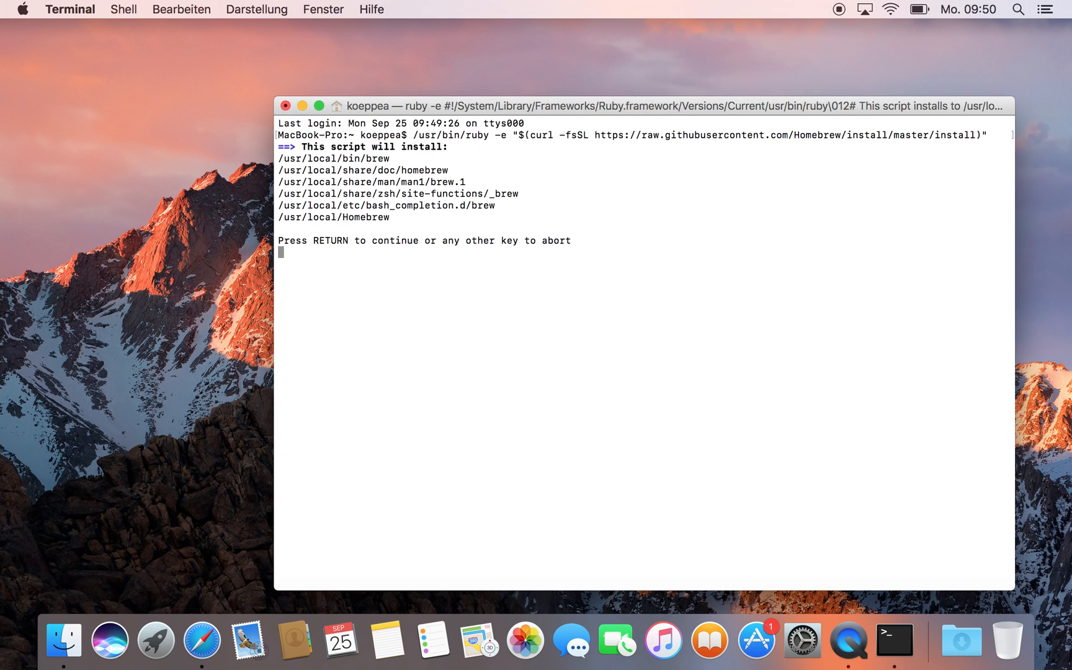
key(return)
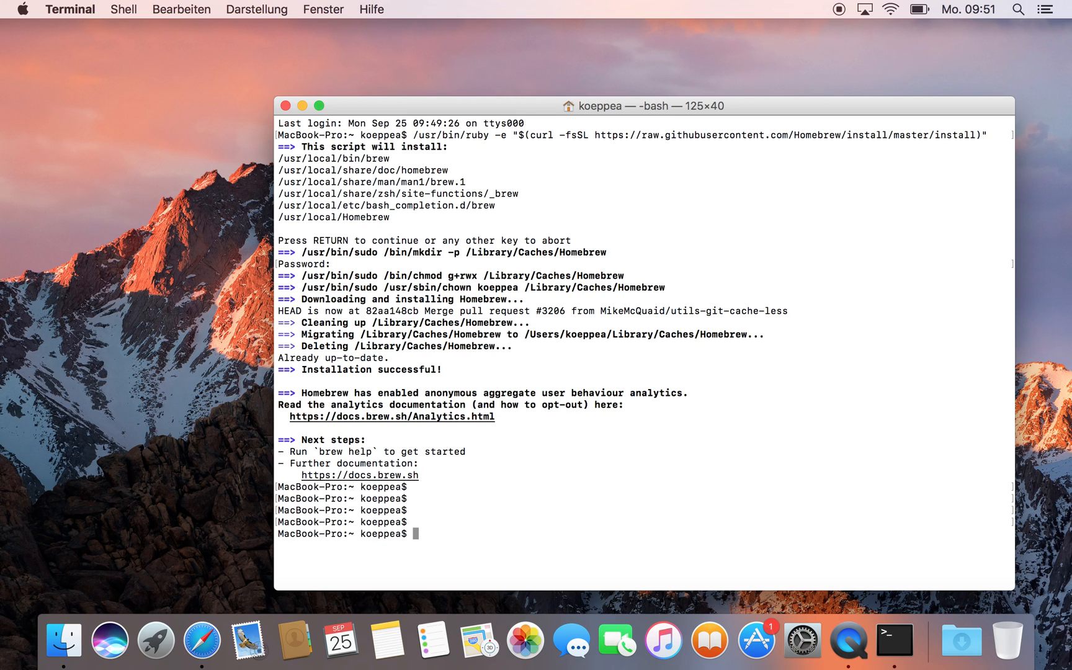
mouse_move(613, 171)
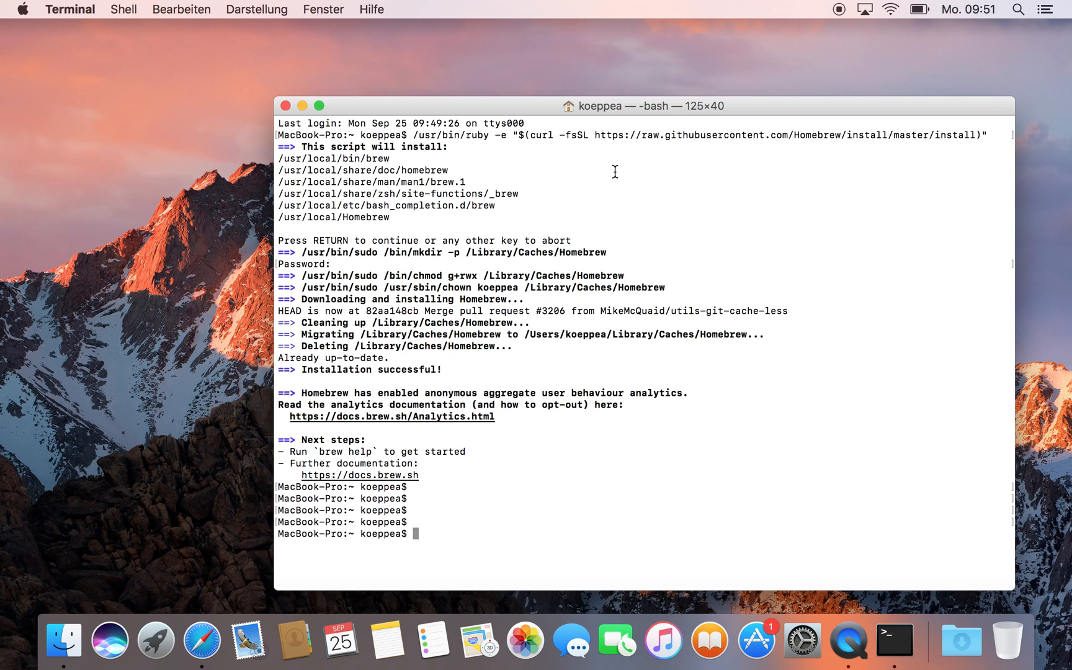
Run brew update, then brew install check, curl, cmake, ghostscript, gtk, libidn, libnet, luajit, rtmpdump, geoip
text(brew update)
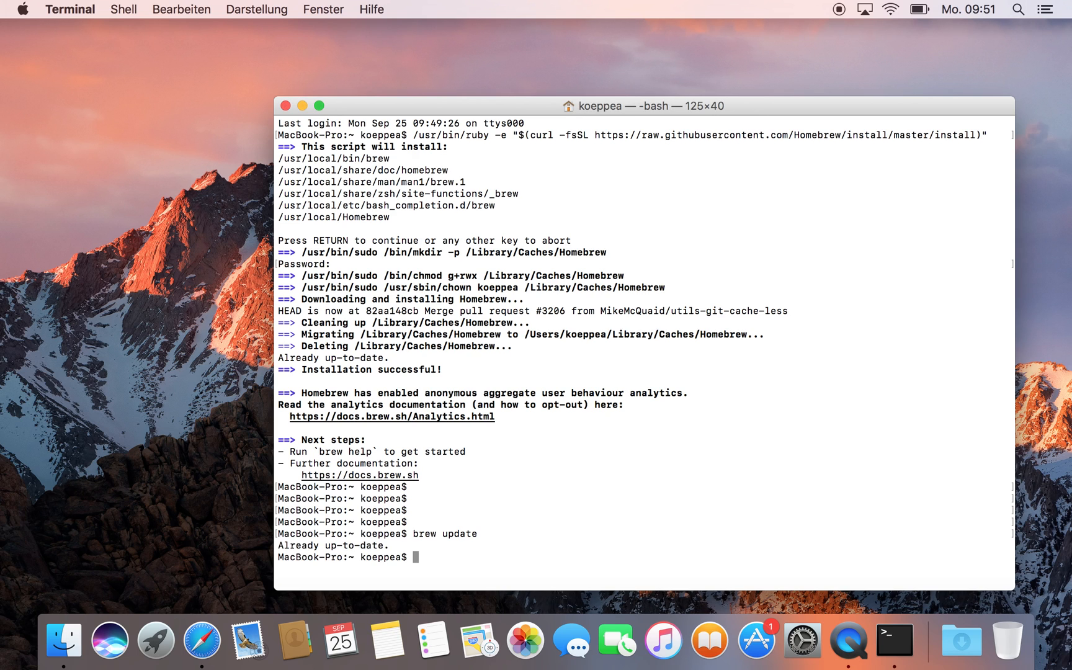
key(Return)
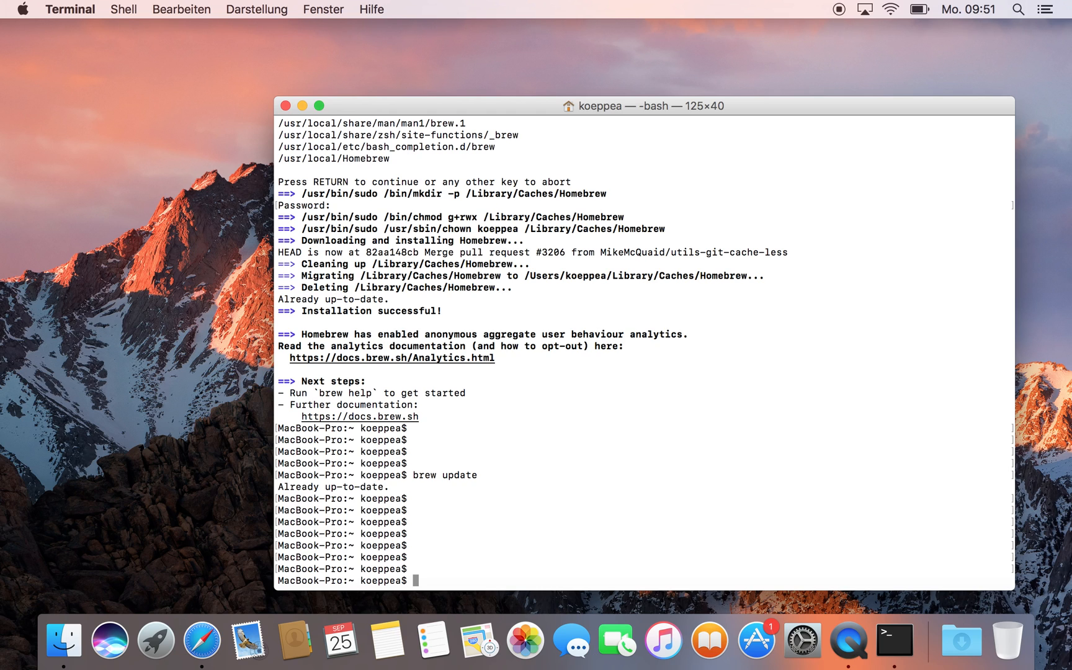
text(b)
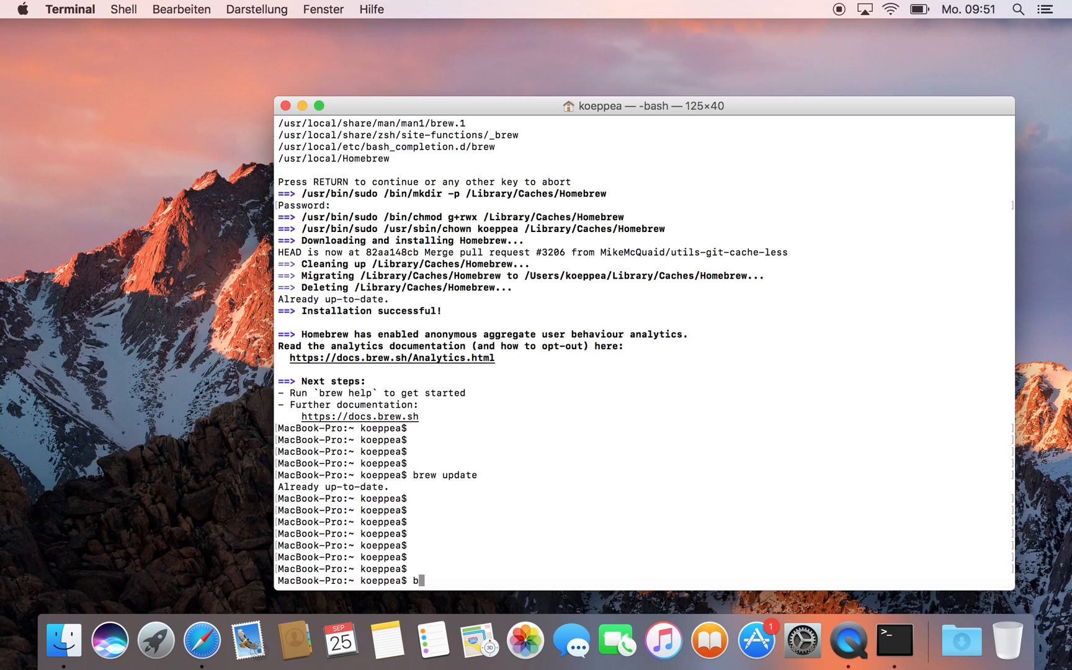
text(rew inst)
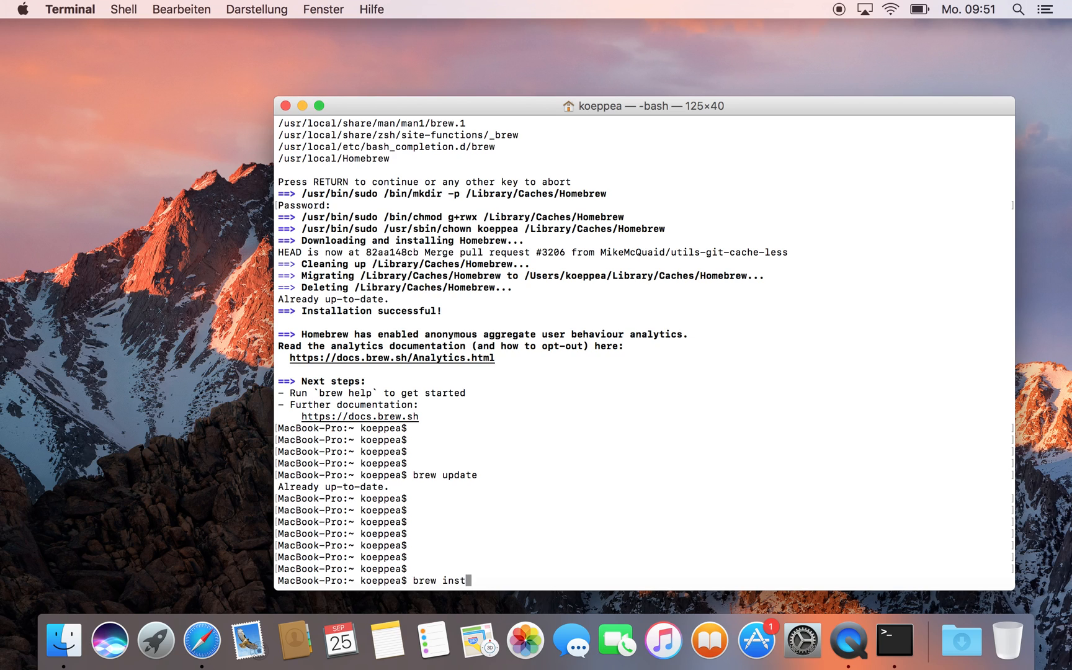
text(all)
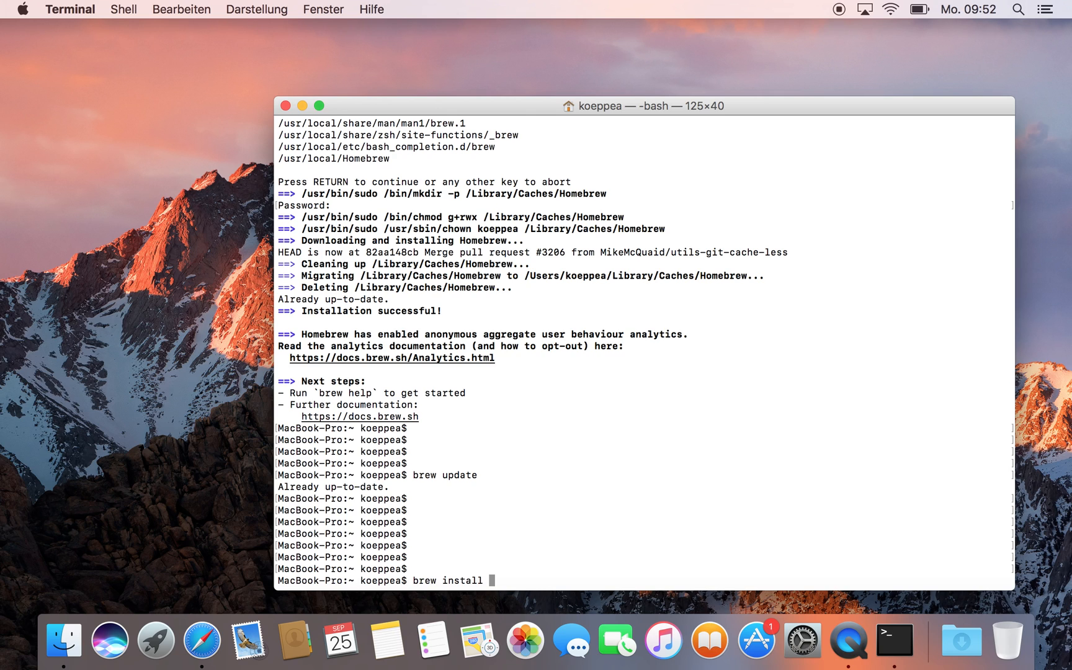
text(check)
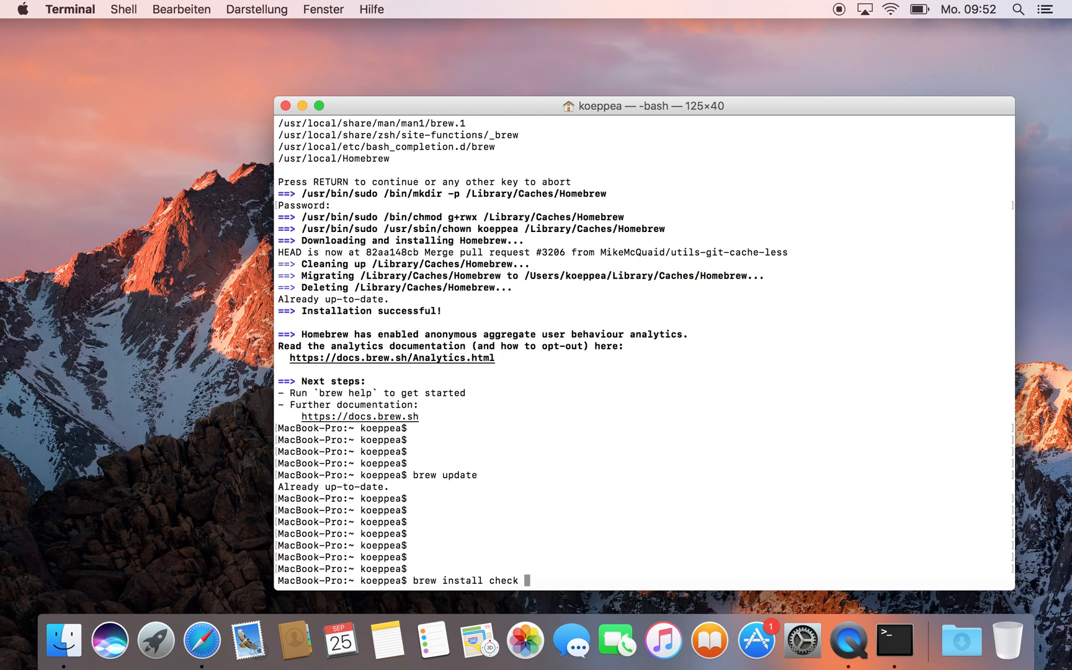
text(curl cma)
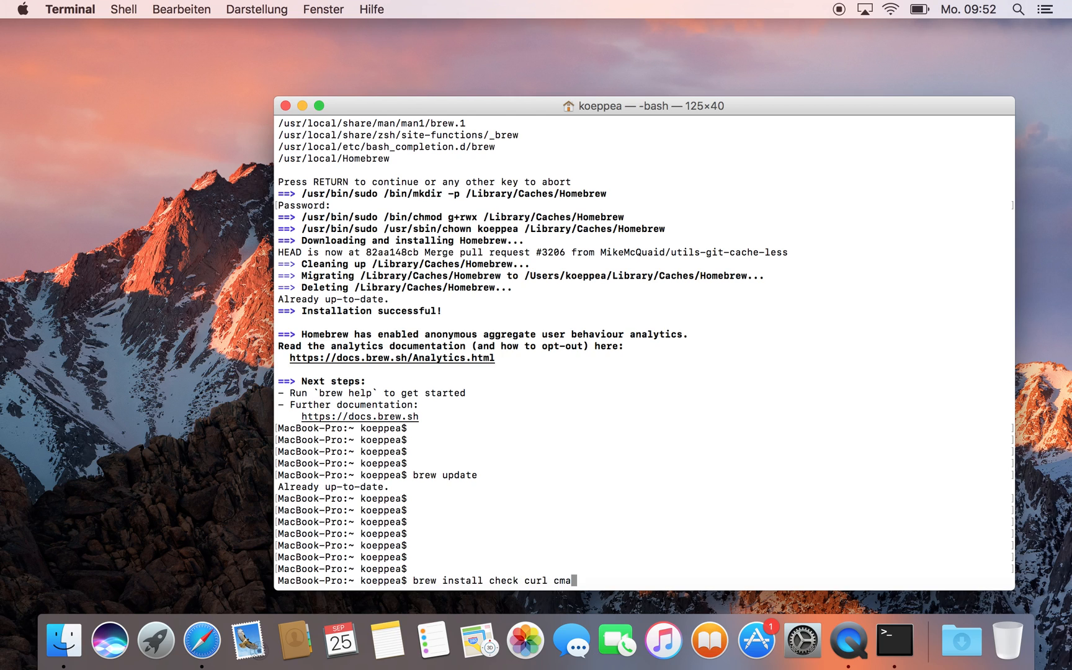
text(e)
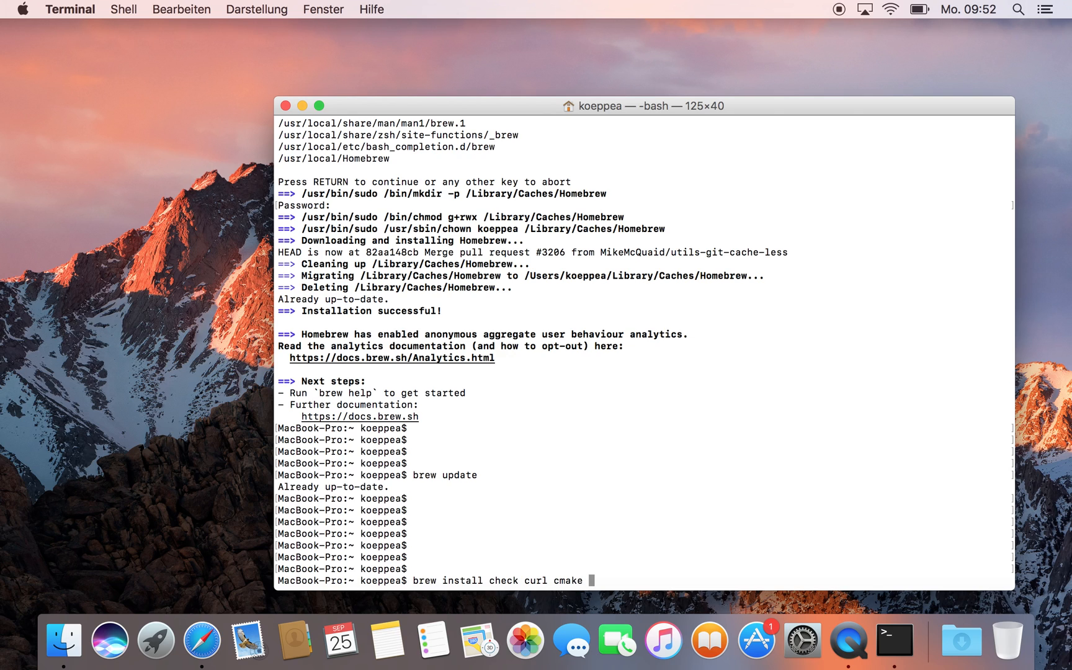
text(ghost)
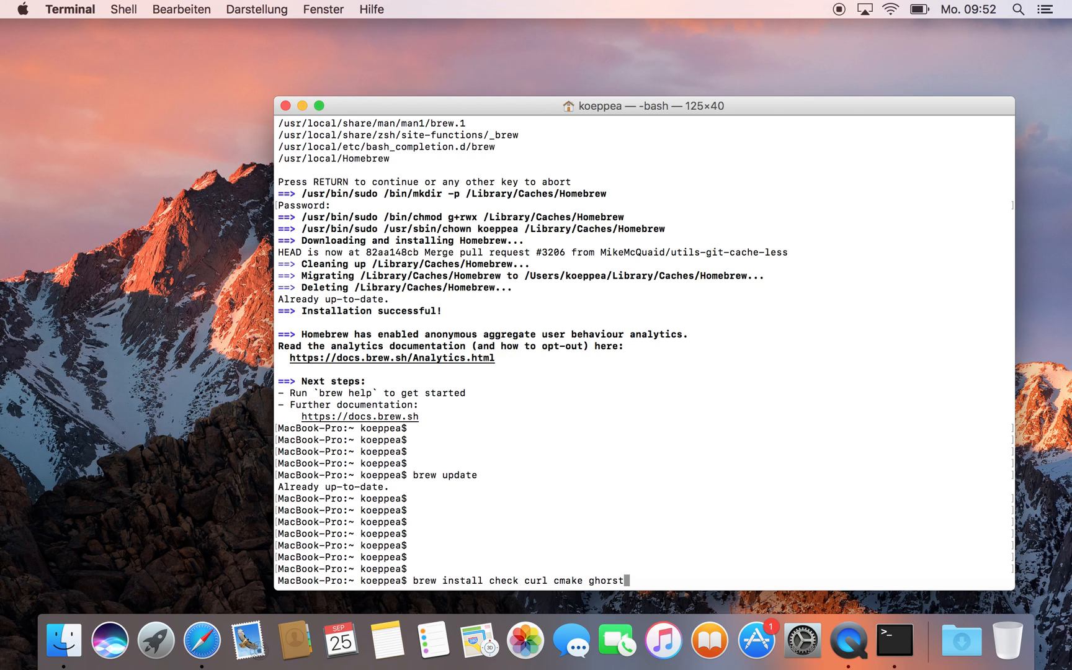
key(Backspace)
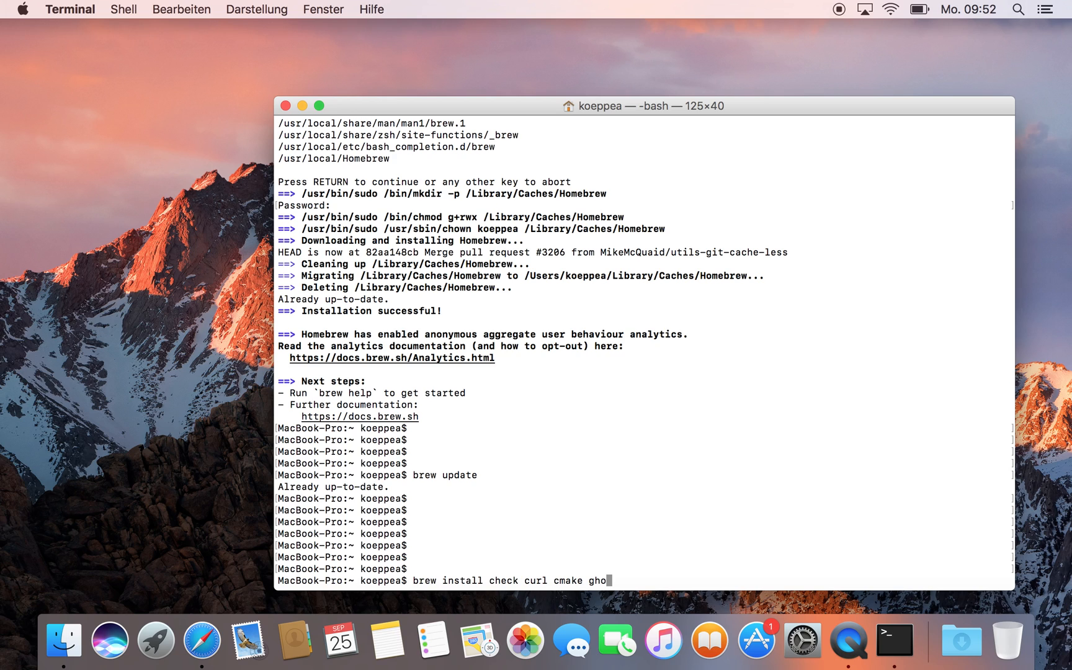
text(stscript)
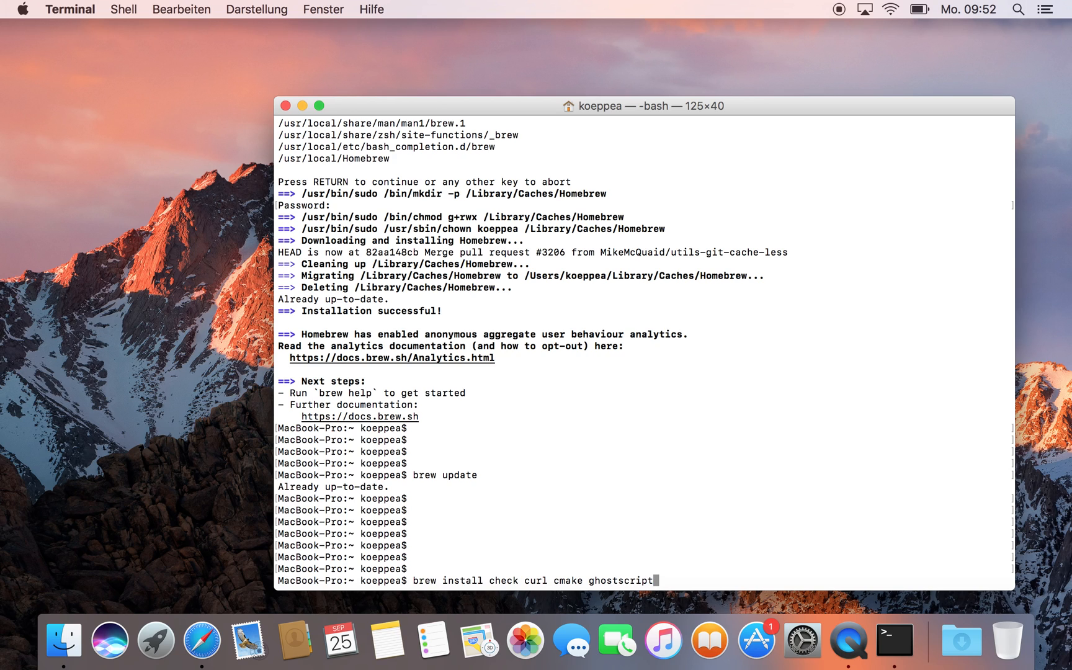
text(gtk+ gtk+3)
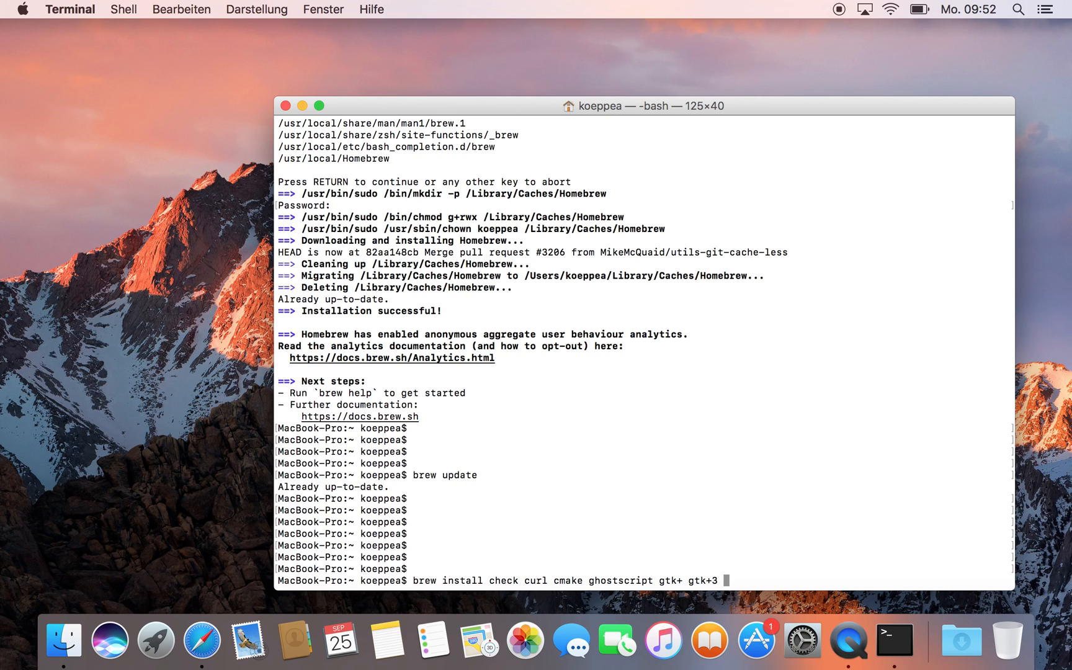
text(libidn)
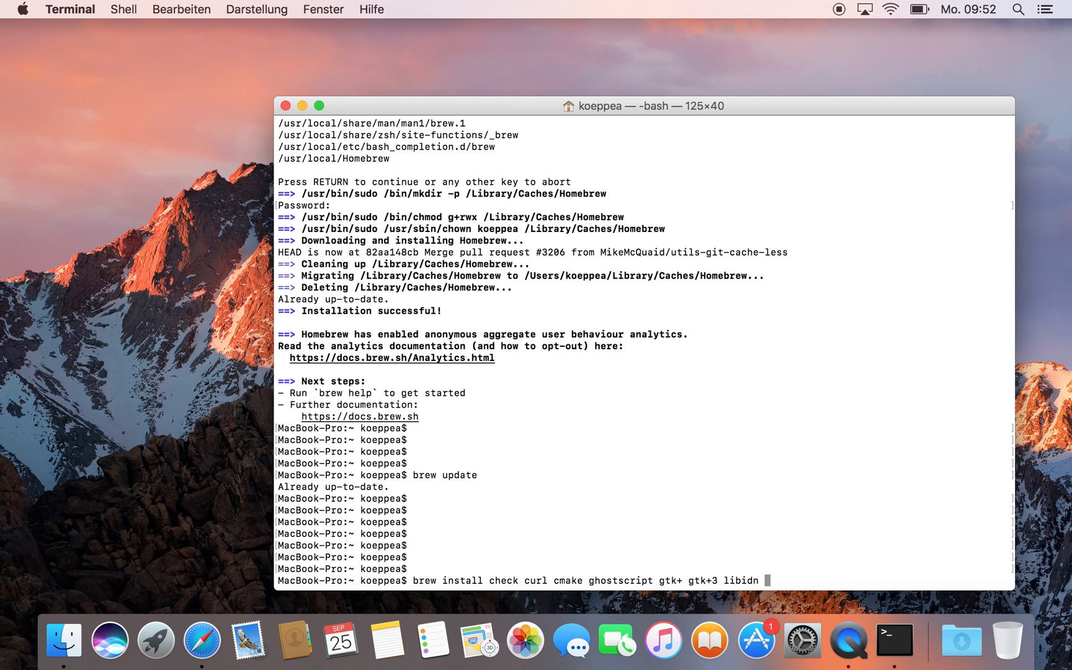
text(libnet)
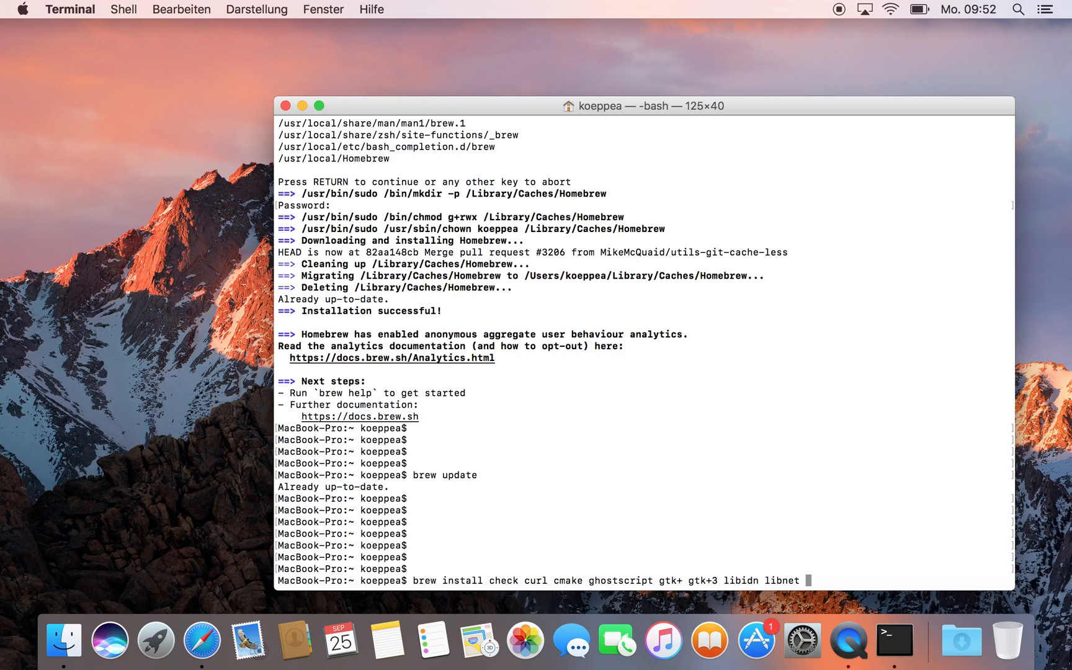
text(luajit)
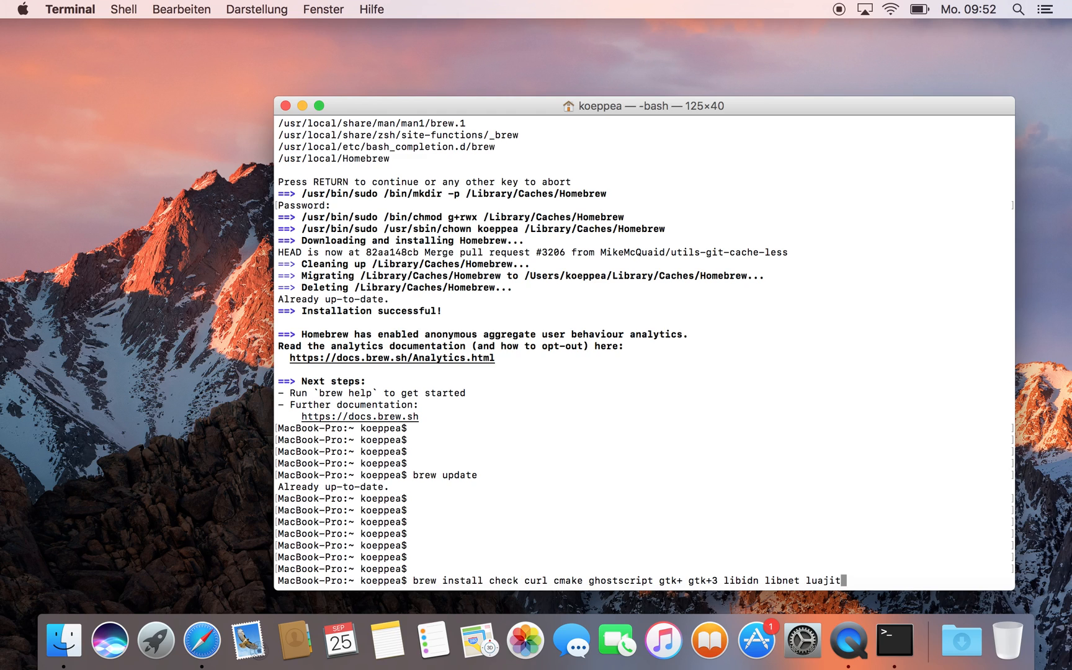
text(rtmp)
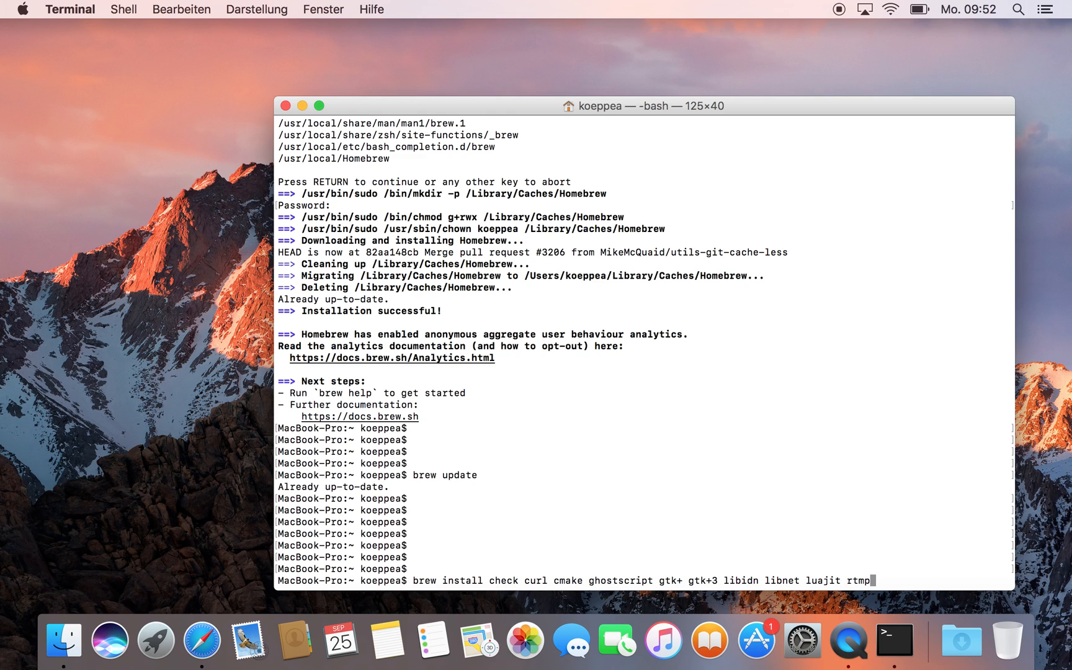
text(dump)
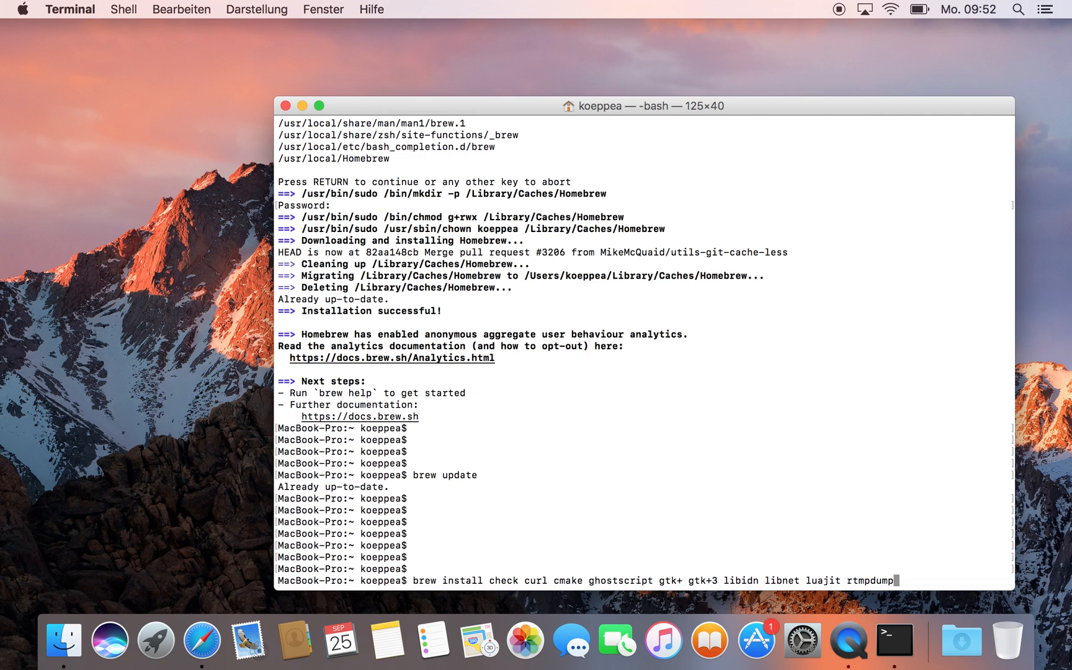
text(geoi)
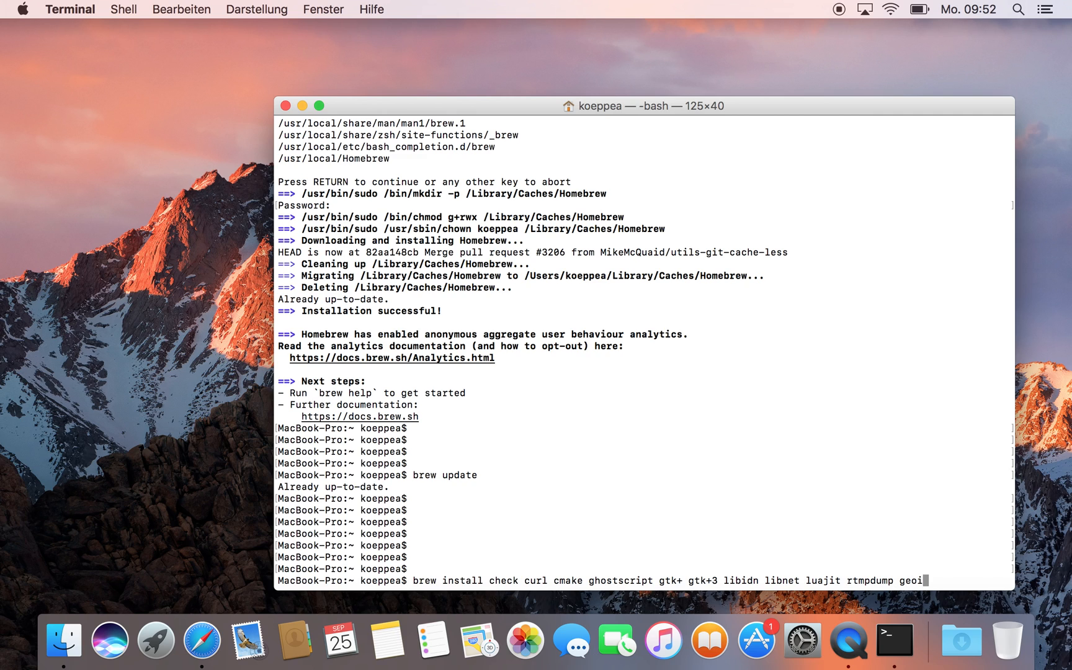
text(p)
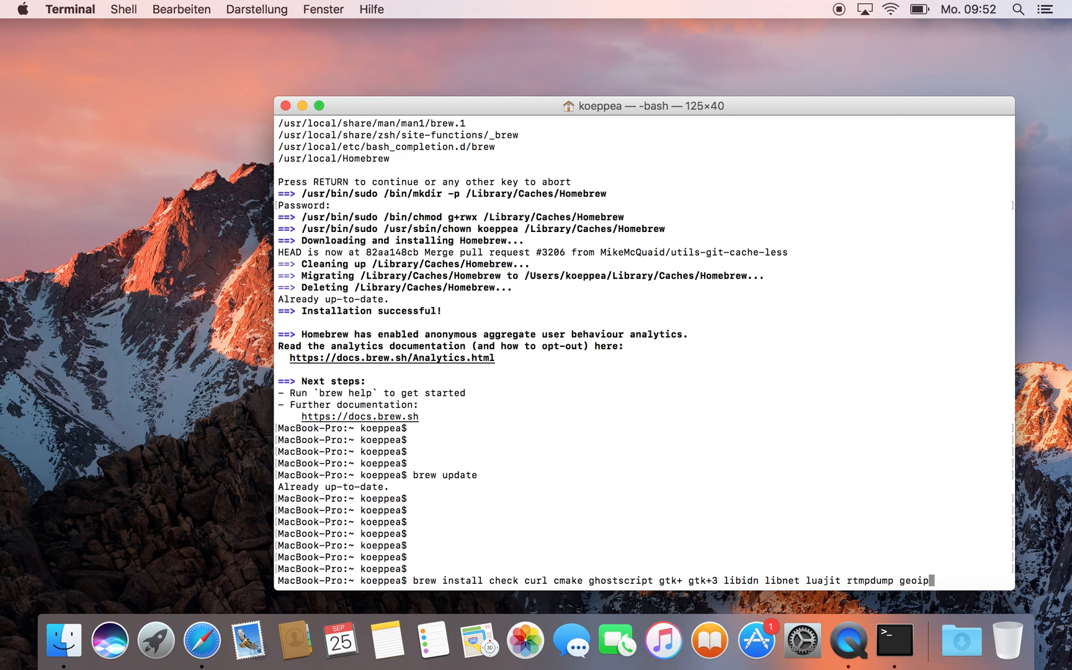
key(Return)
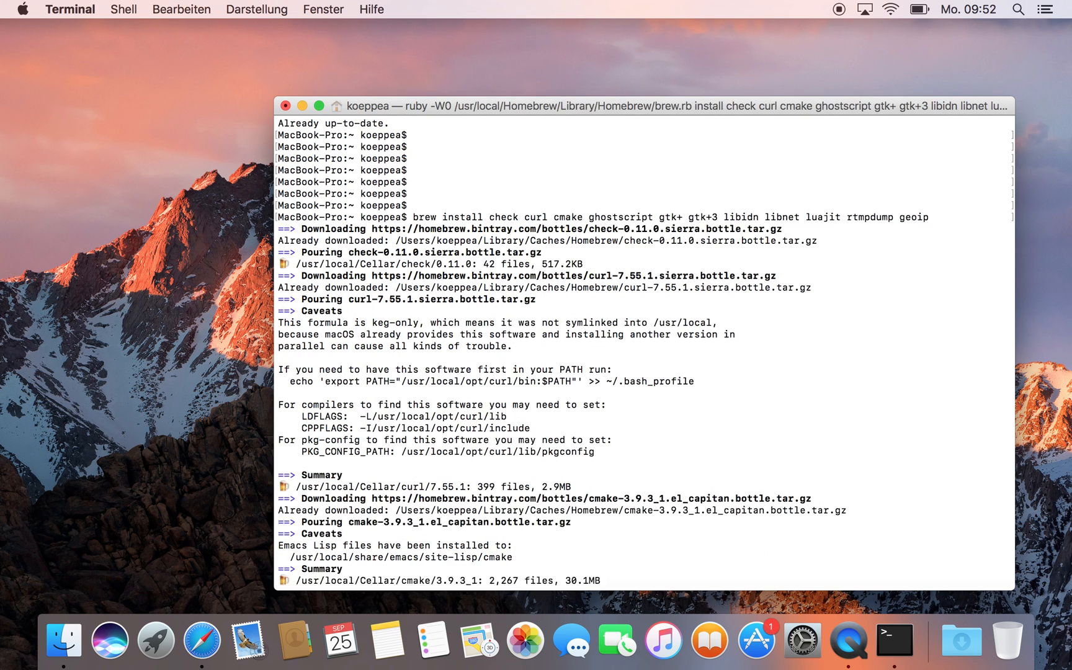
Scroll through the brew install output until every package through geoip has poured
scroll(down, 3)
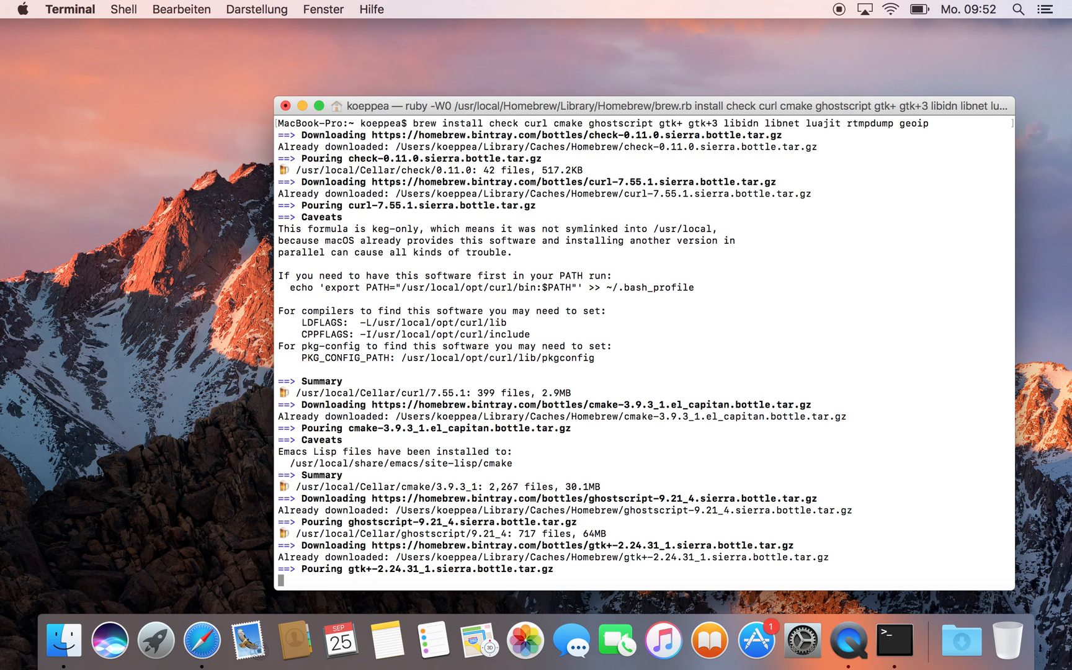
scroll(down, 3)
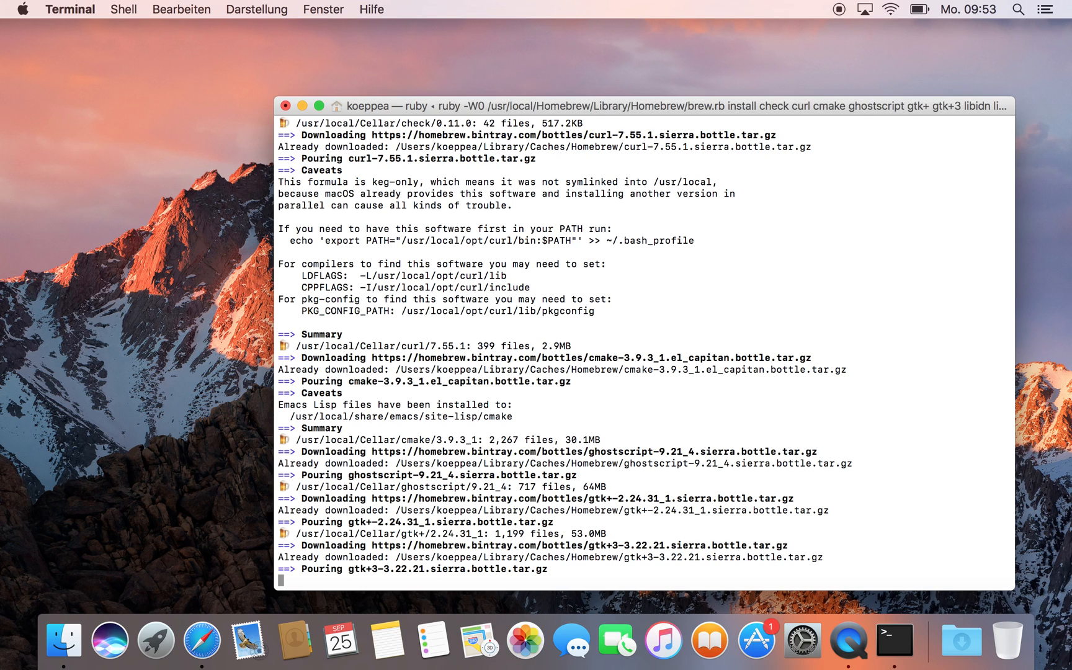
scroll(down, 3)
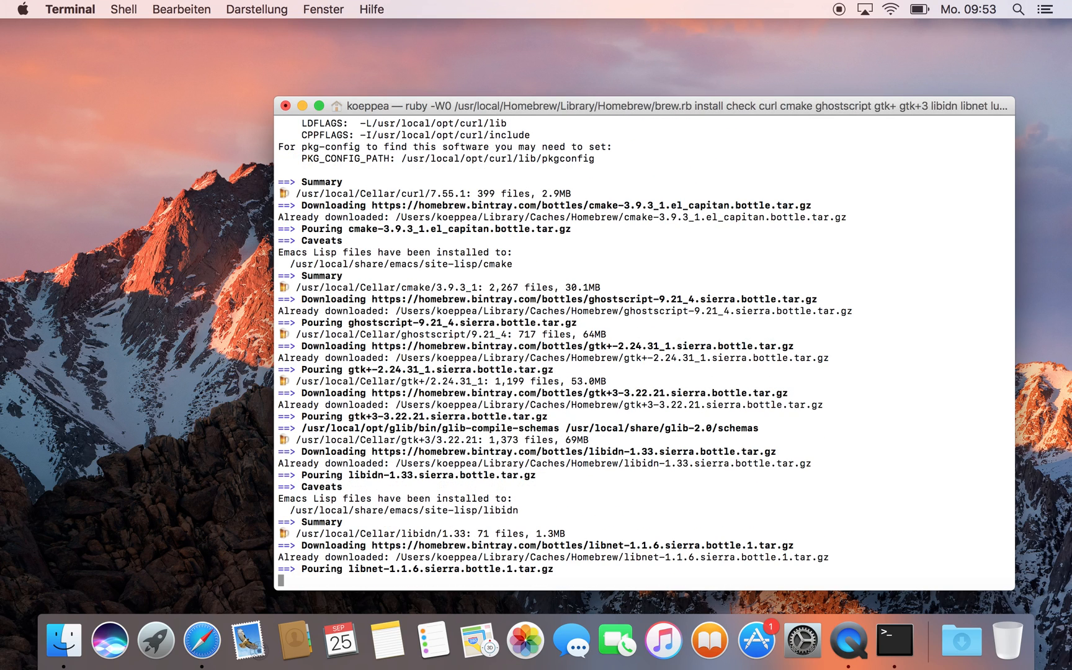
scroll(down, 3)
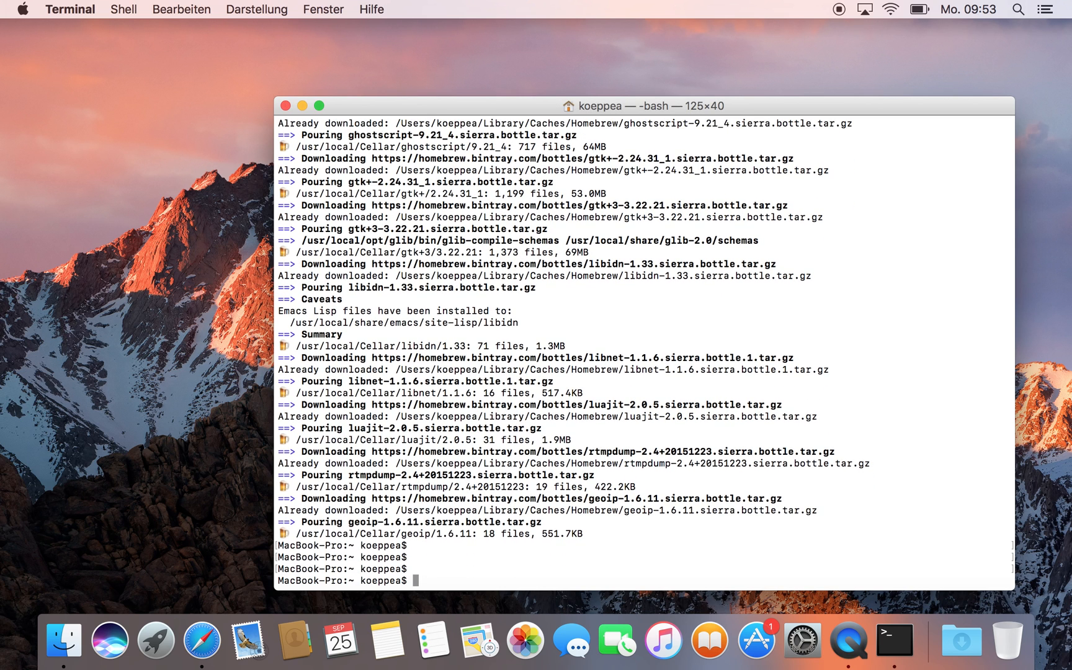
scroll(down, 3)
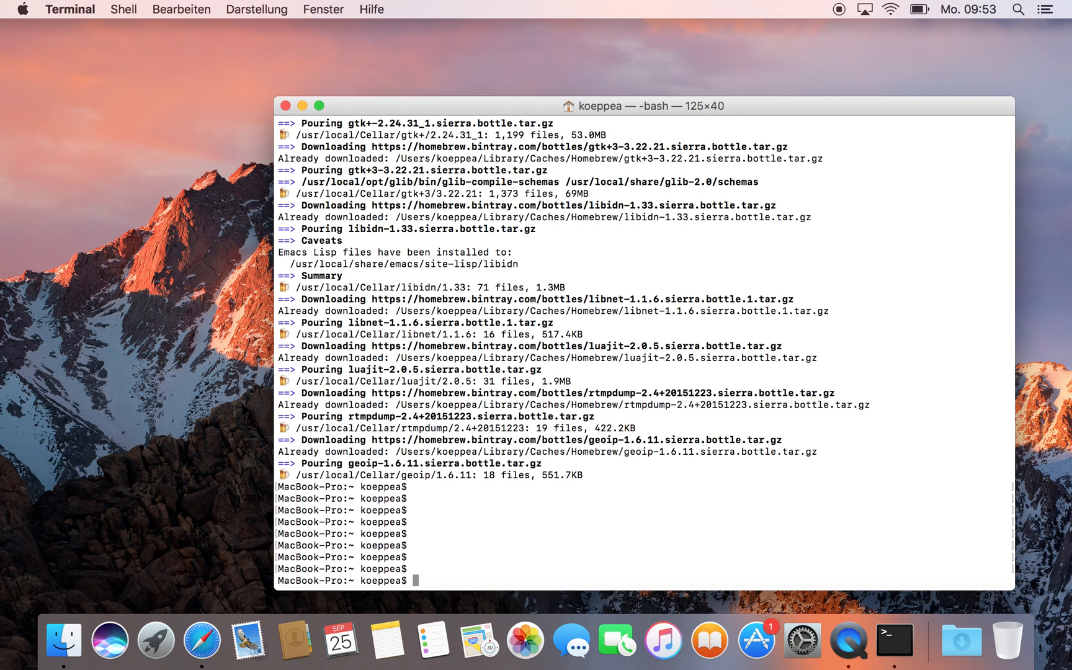
Delete the old ettercap folder in dev and git clone github.com/Ettercap/ettercap
text(cd dev)
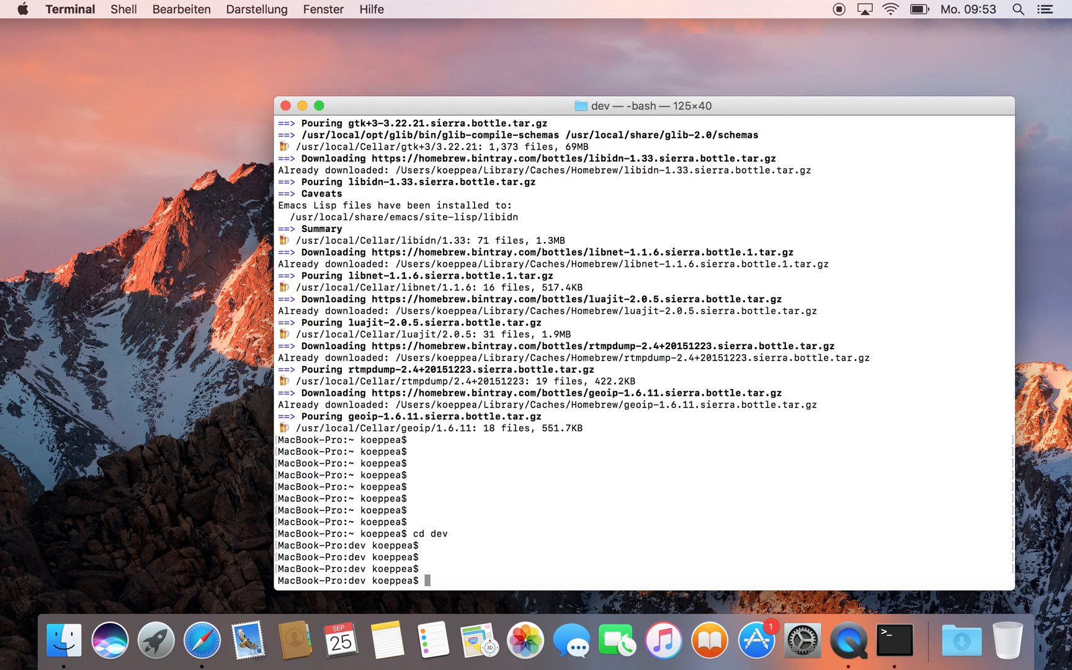
text(git clone)
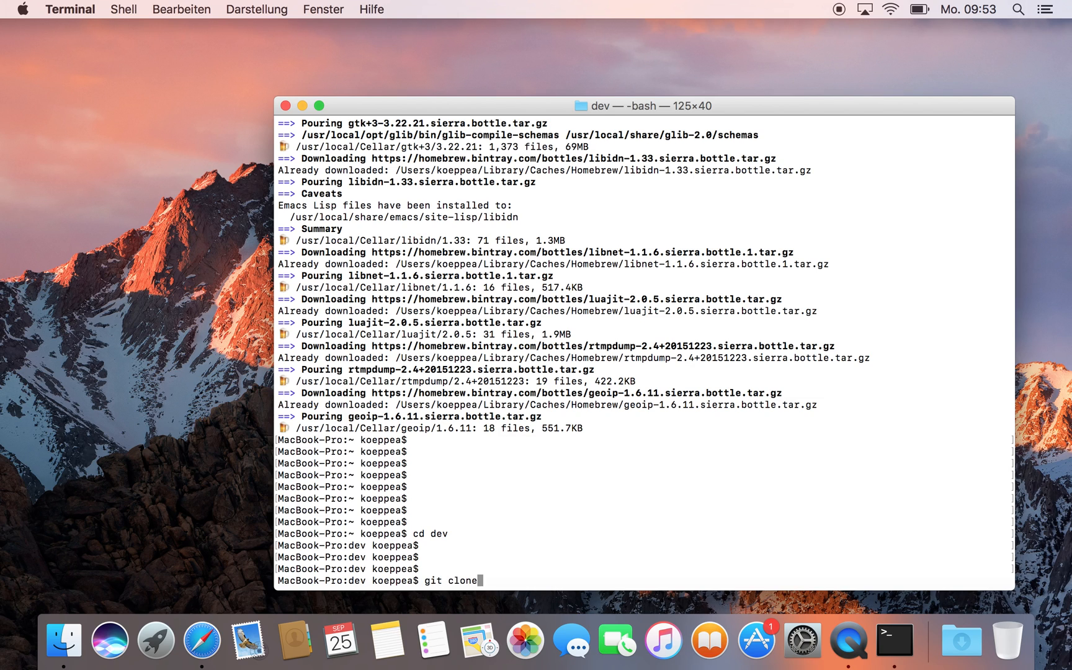
text(www)
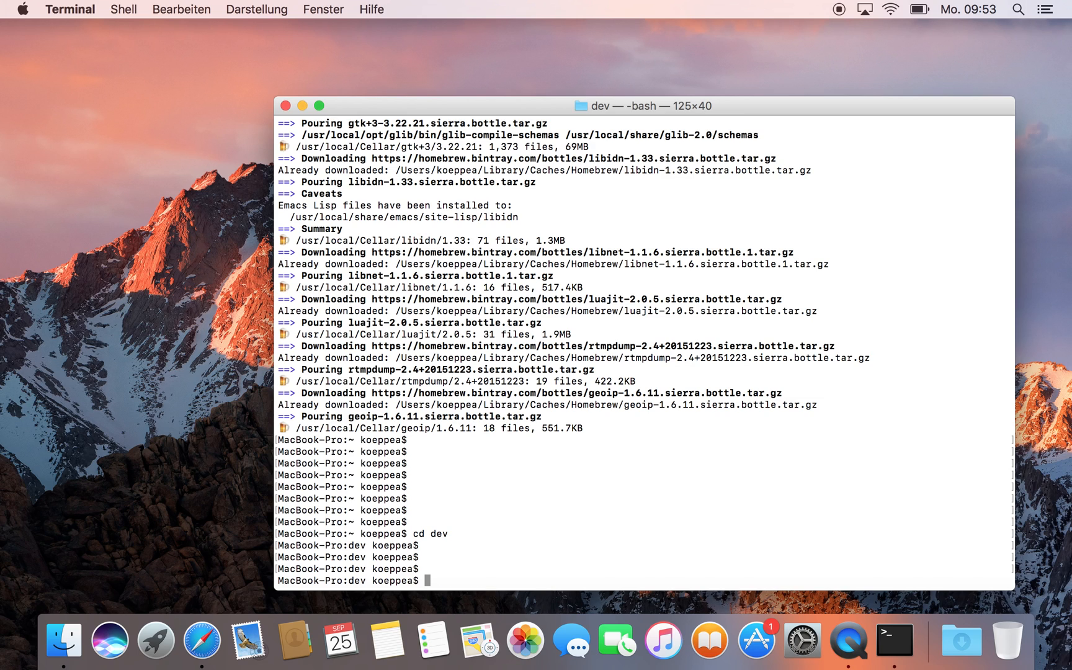
text(rm -rf)
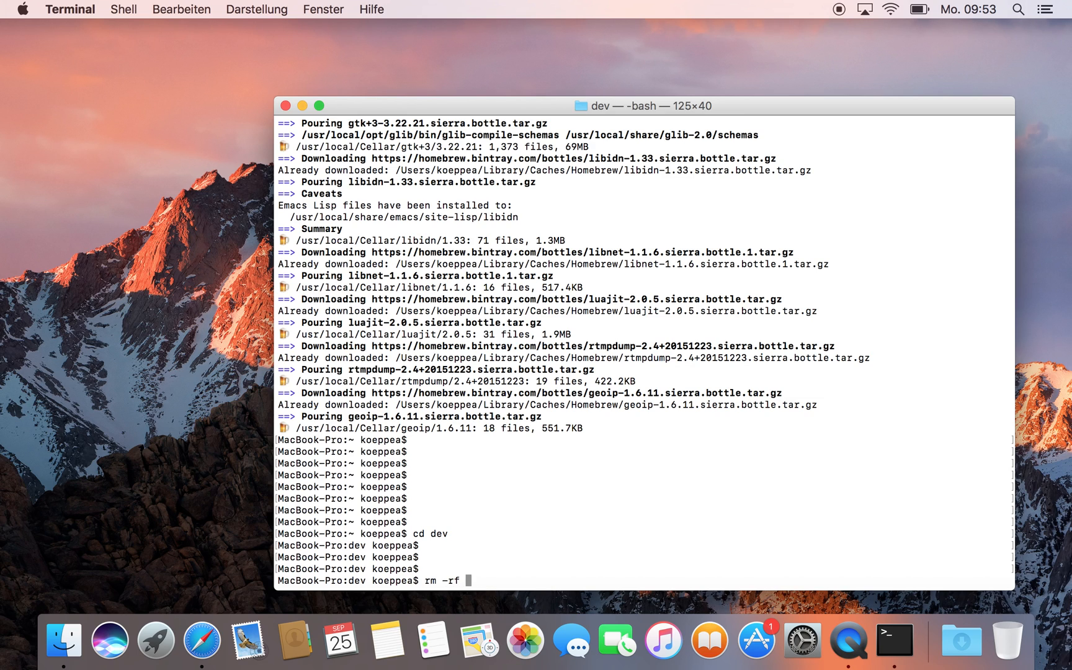
text(ettercap)
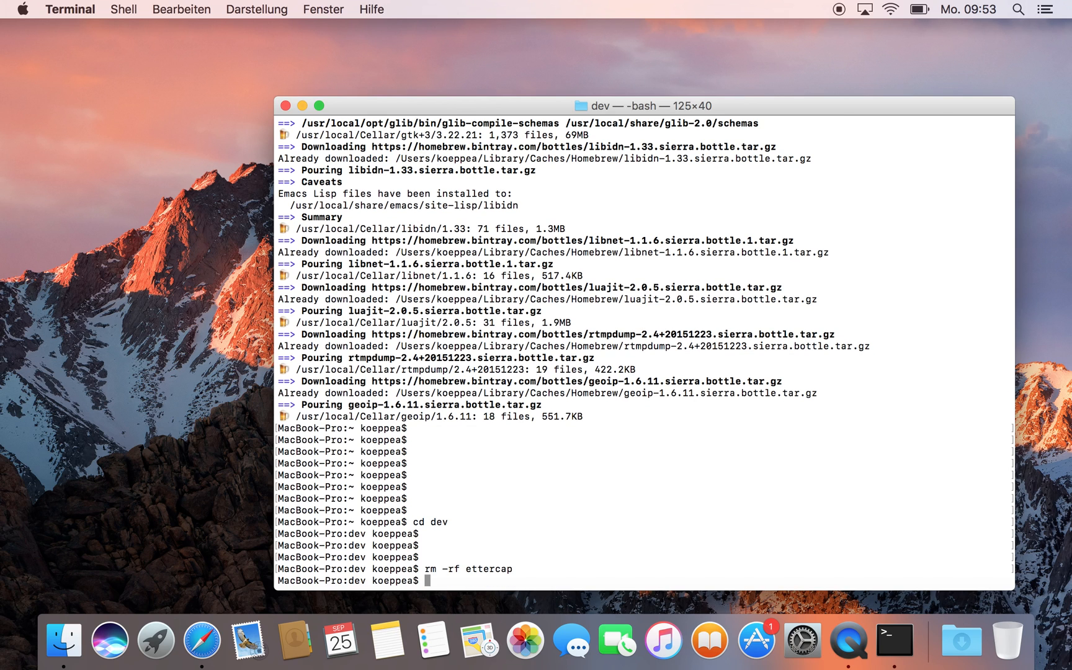
text(git clone https://github.com)
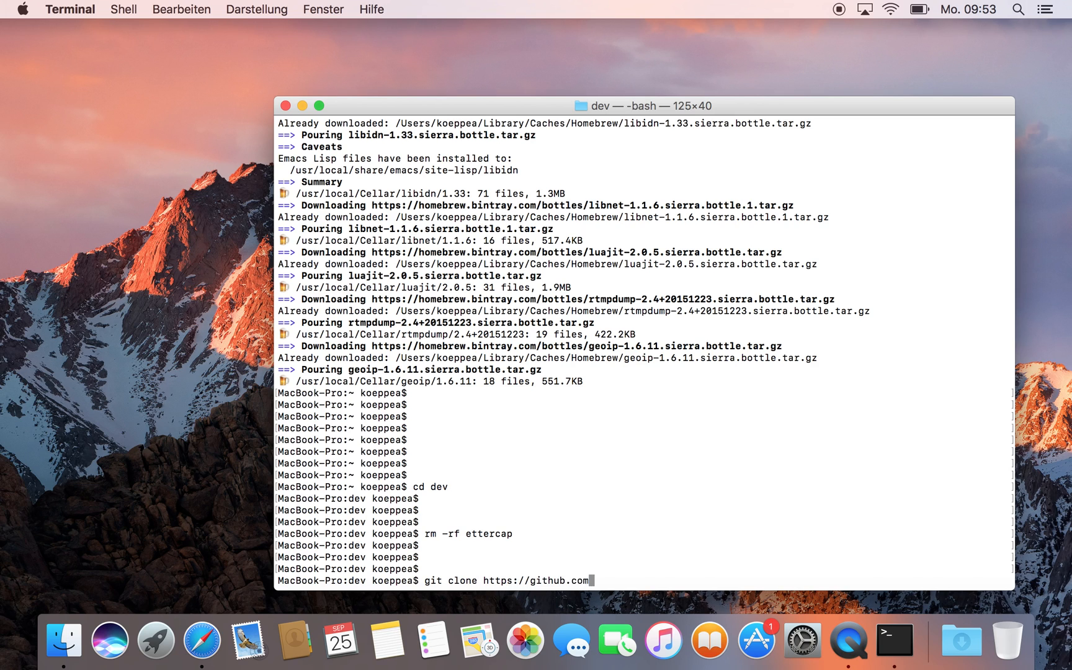
text(Ettercap)
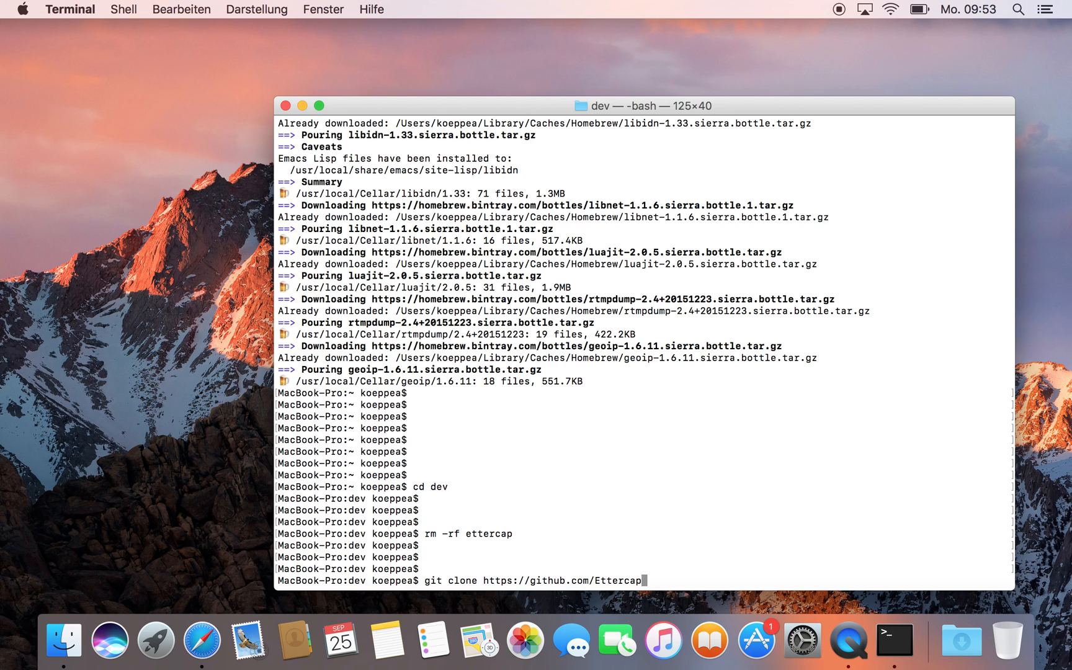
text(/ettercap)
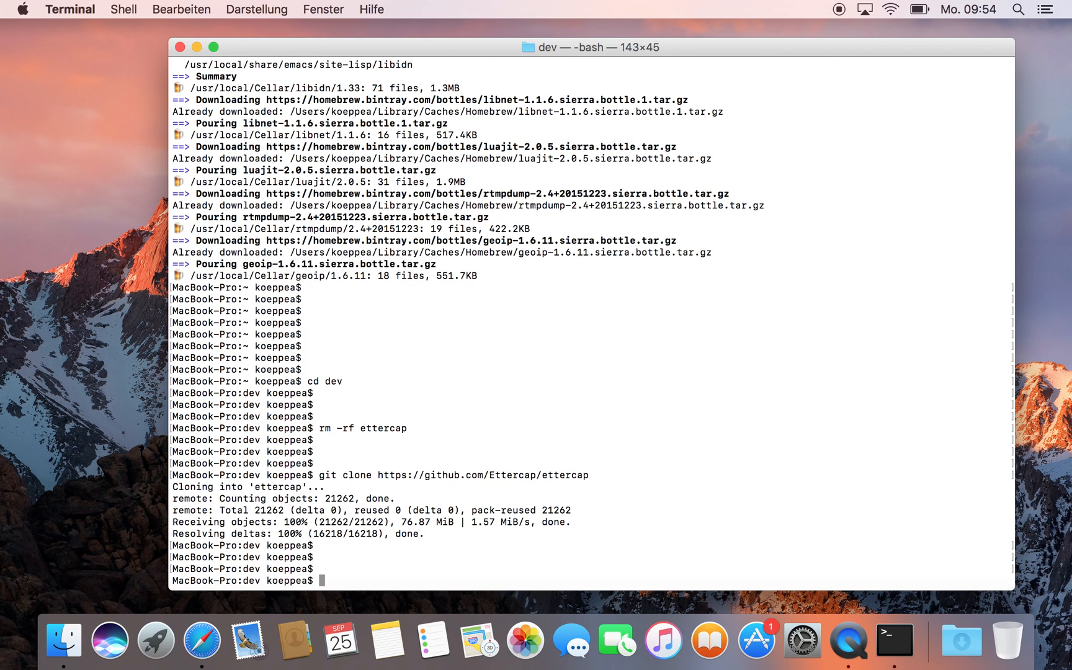
Create ettercap/build and run cmake with CMAKE_BUILD_TYPE=Debug and ENABLE_IPV6=ON
text(cd ettercap/)
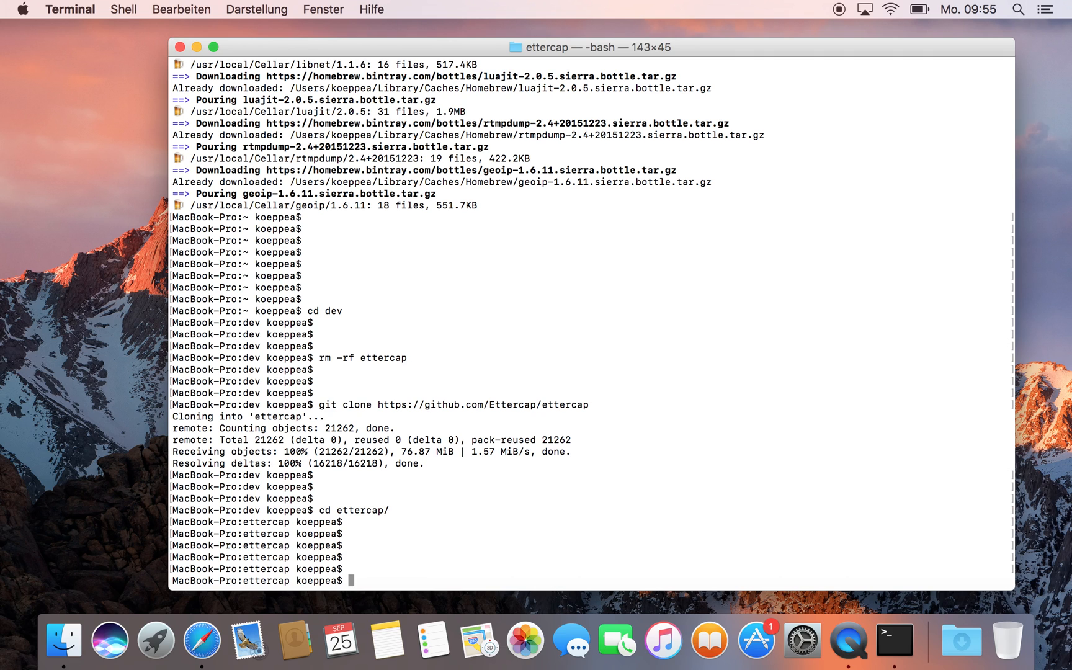
text(mkdir build)
text(cd build/)
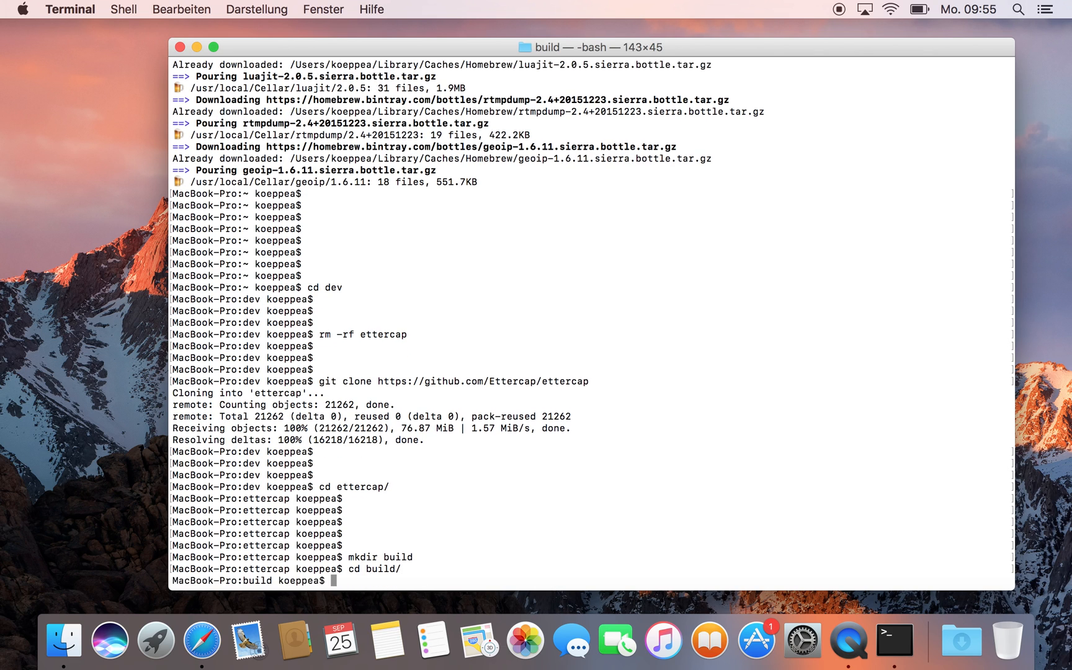
text(cmake)
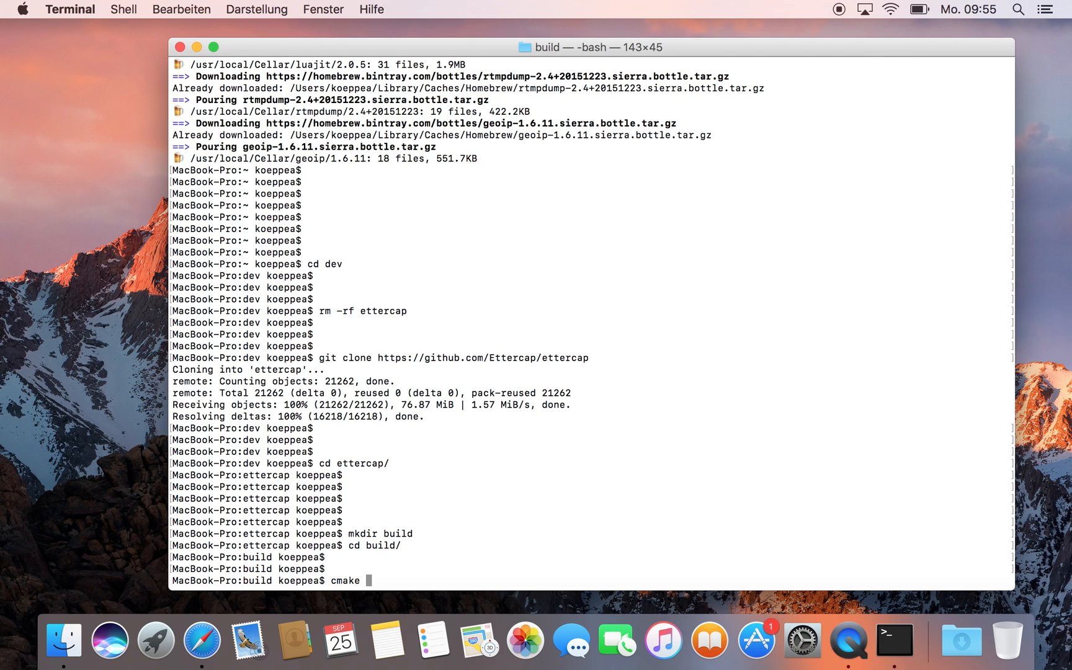
text(-)
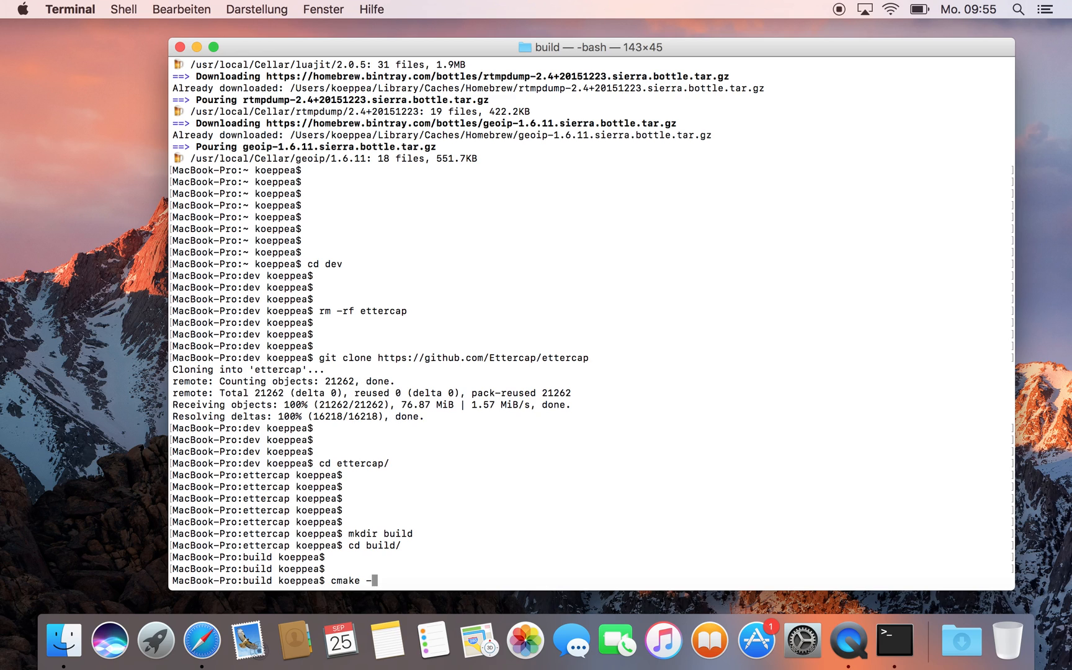
text(D)
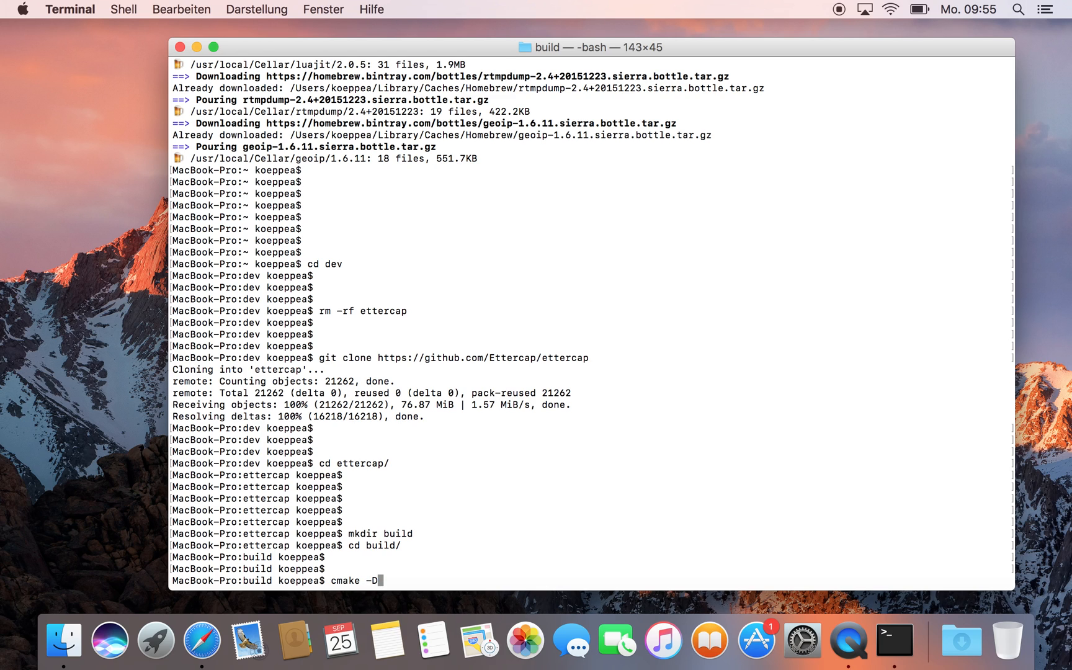
text(CMAKE_)
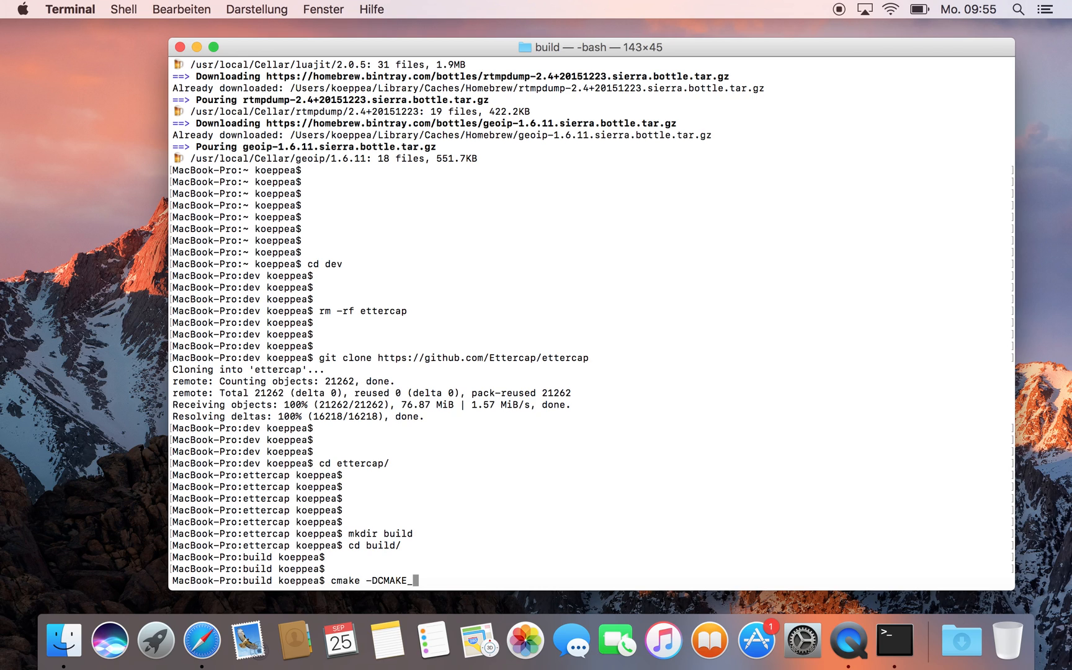
text(BUI)
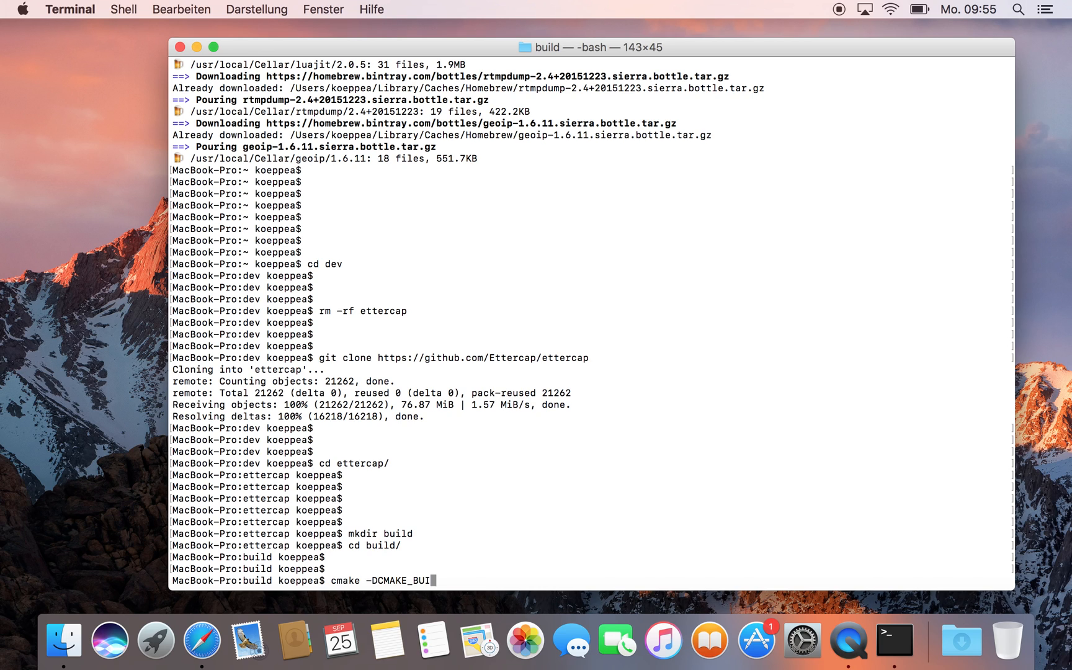
text(LD:T)
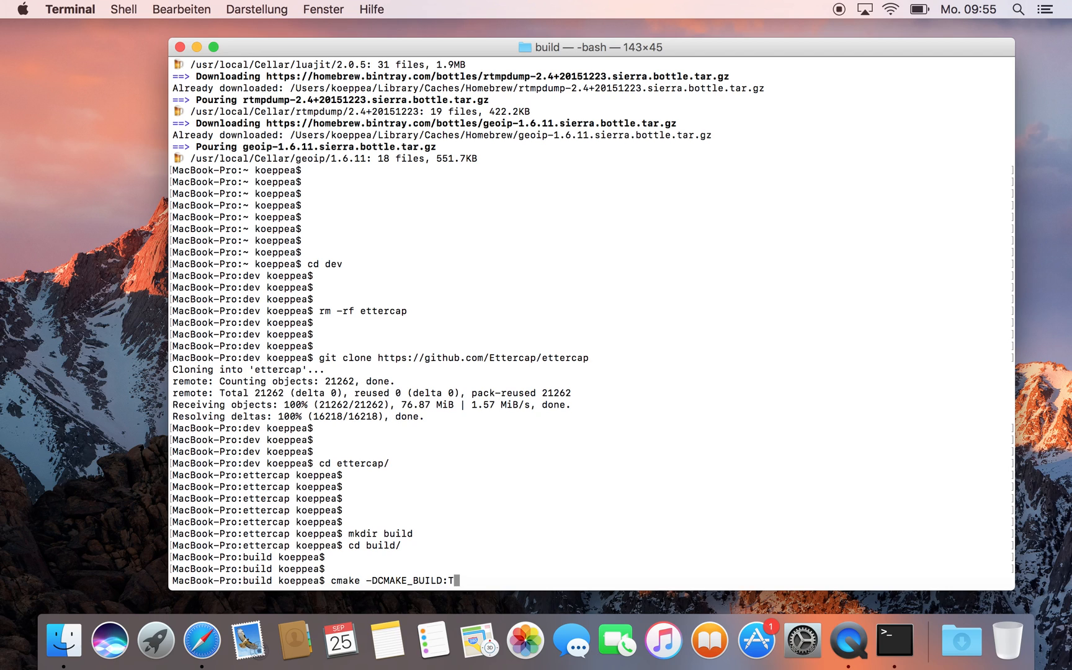
text(YPE)
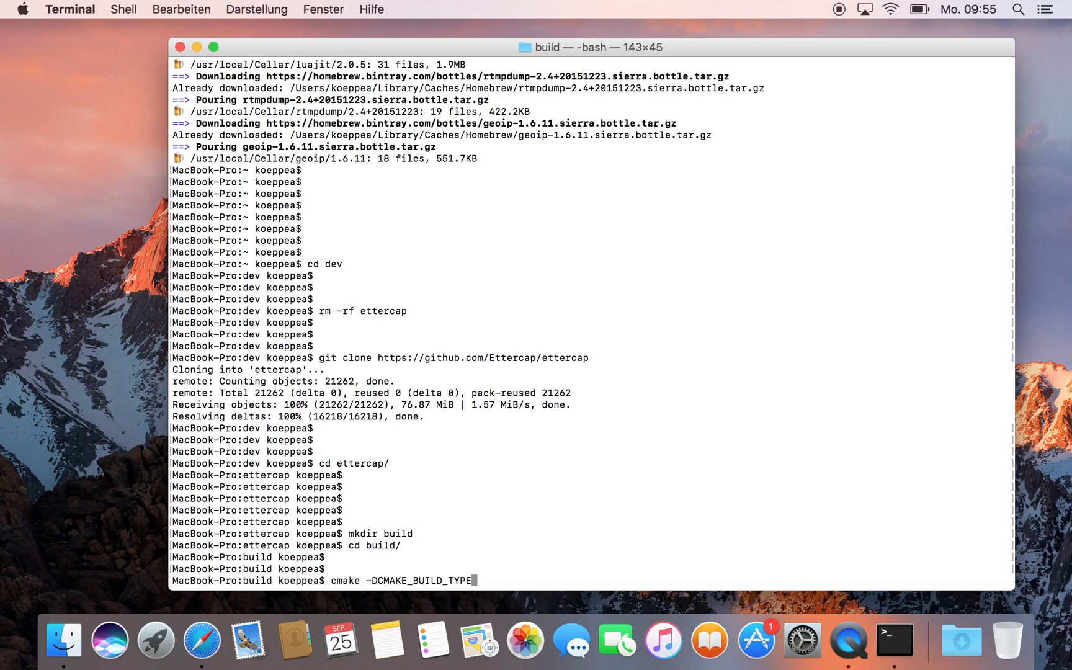
text(=)
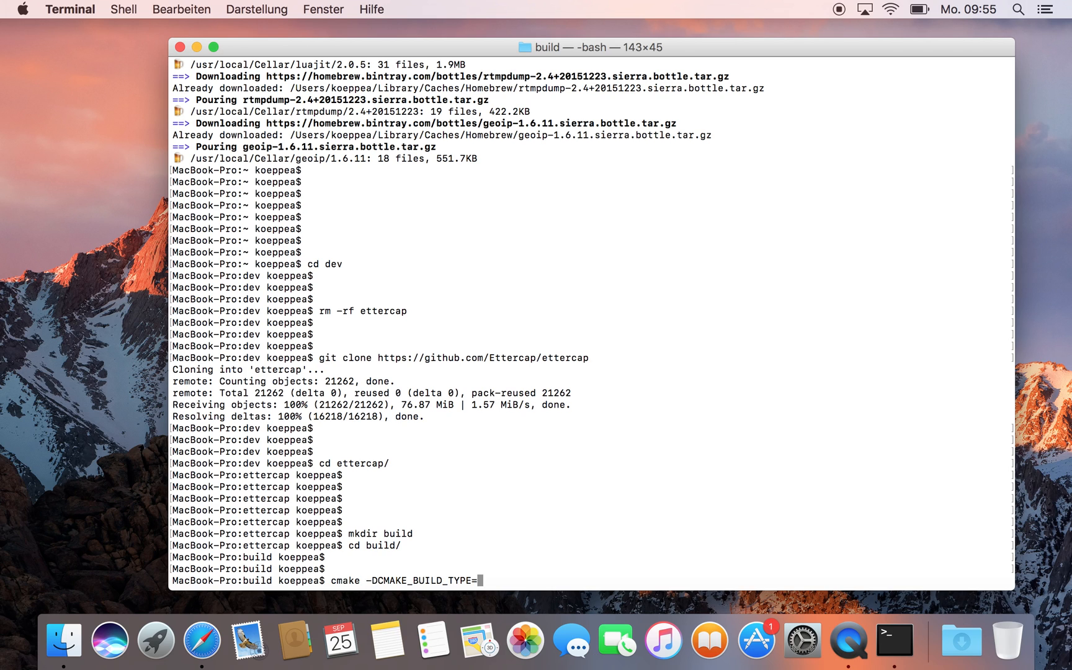
text(Debug)
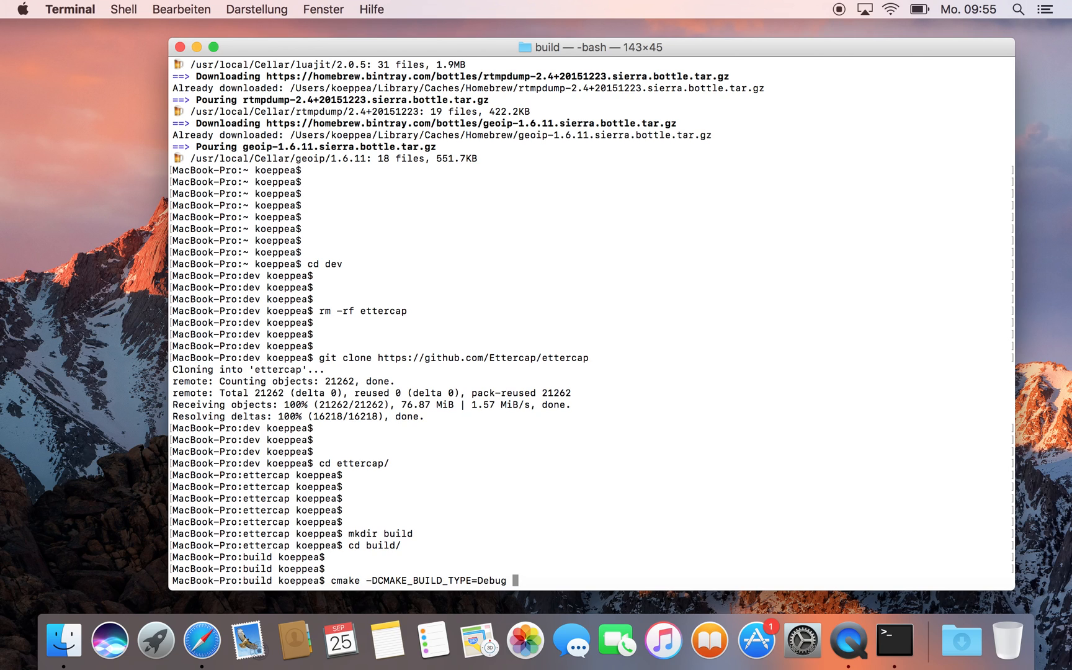
text(-DENABL)
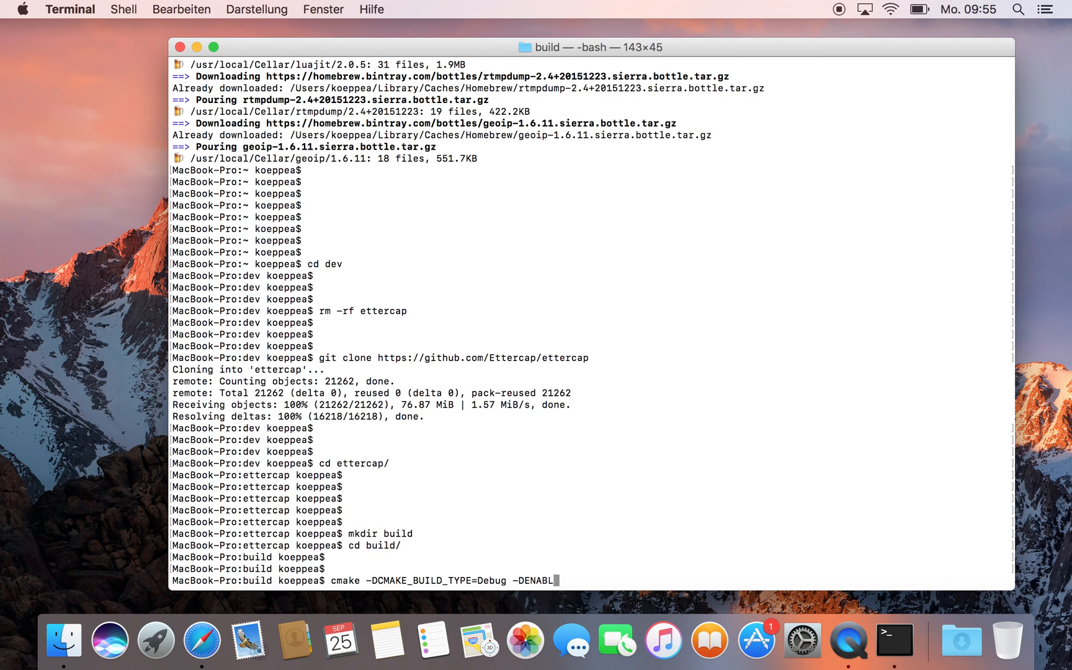
text(_IPV)
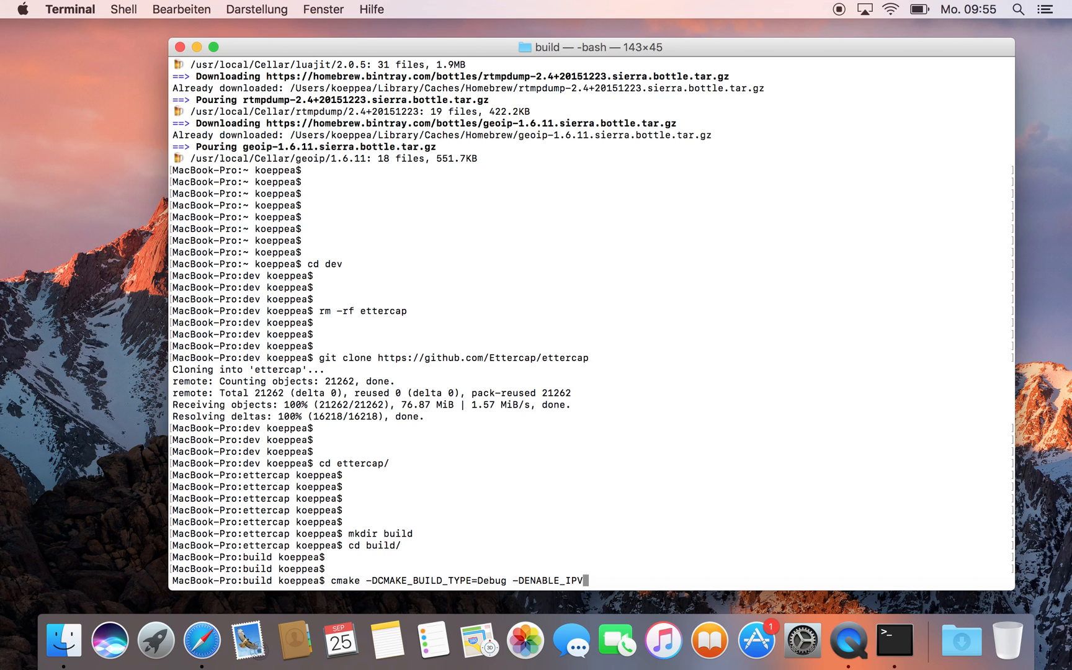
text(6=ON)
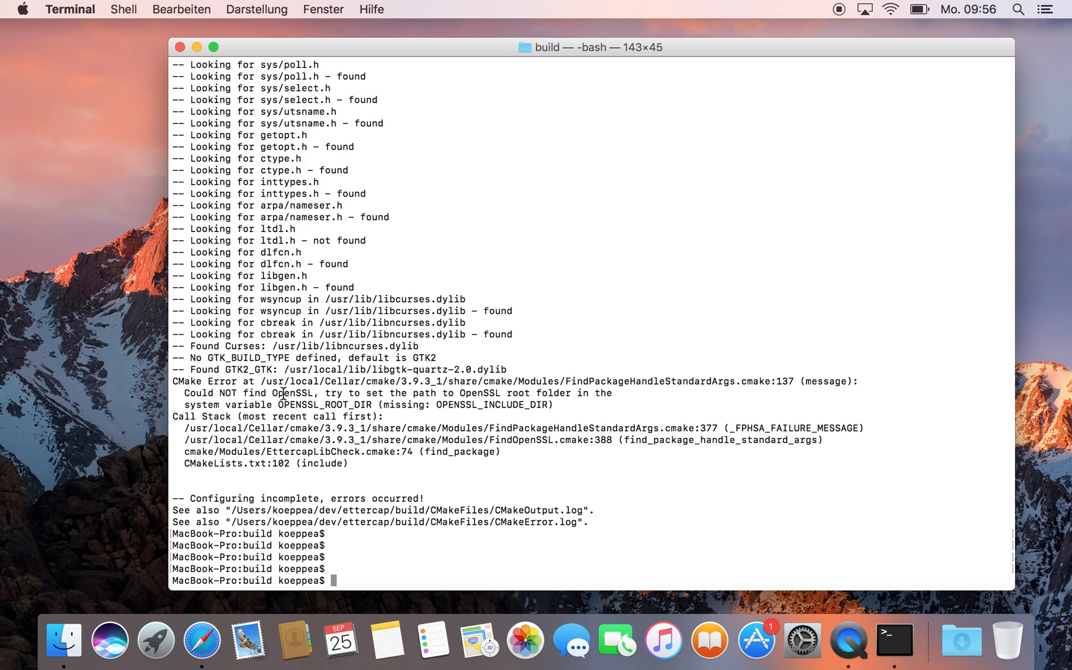
mouse_move(481, 358)
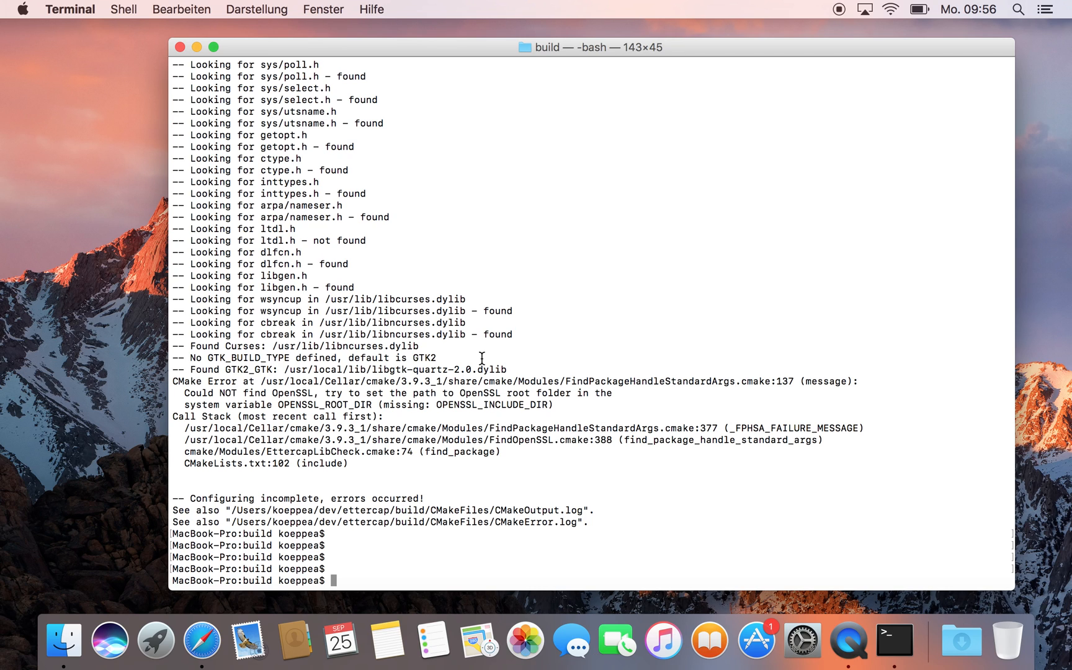
Find the OpenSSL path with brew --prefix openssl, getting /usr/local/opt/openssl
double_click(333, 394)
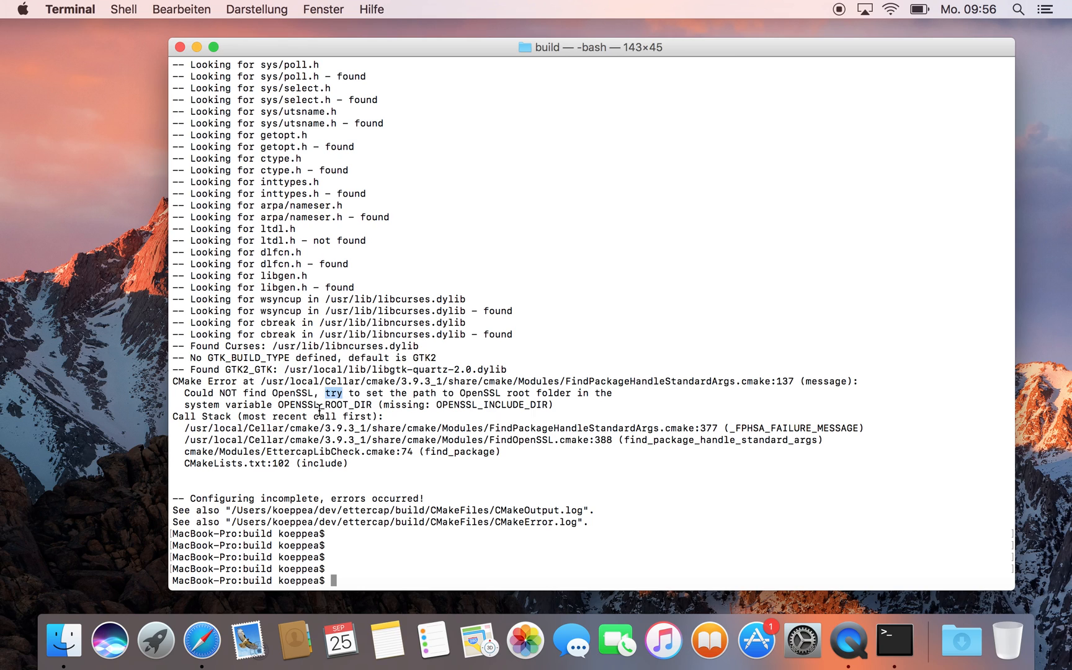
double_click(327, 404)
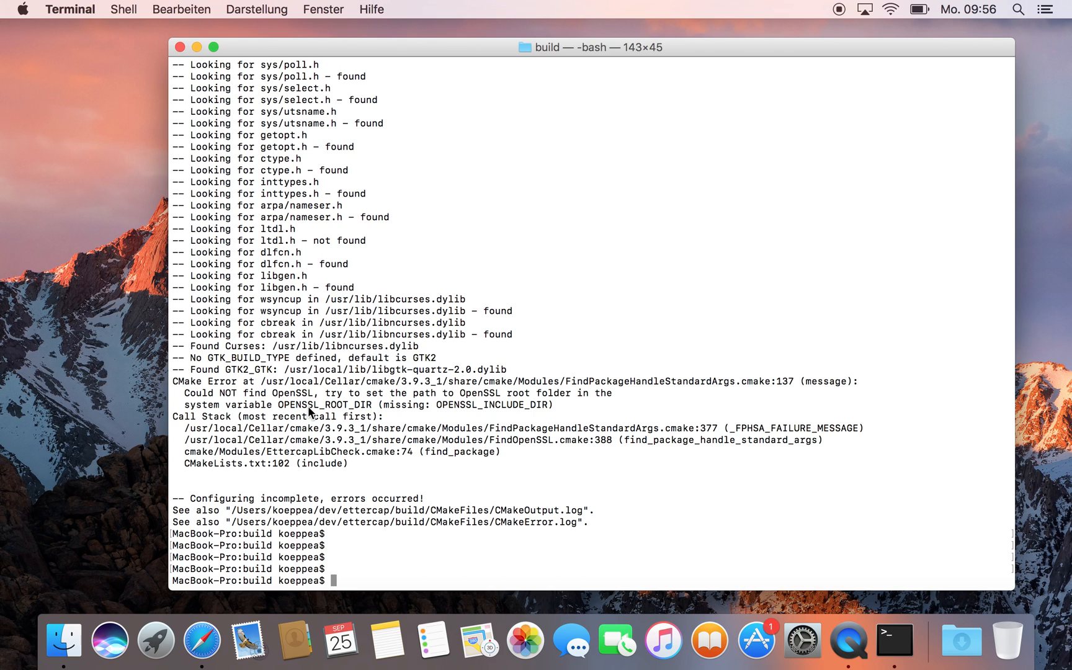
mouse_move(427, 468)
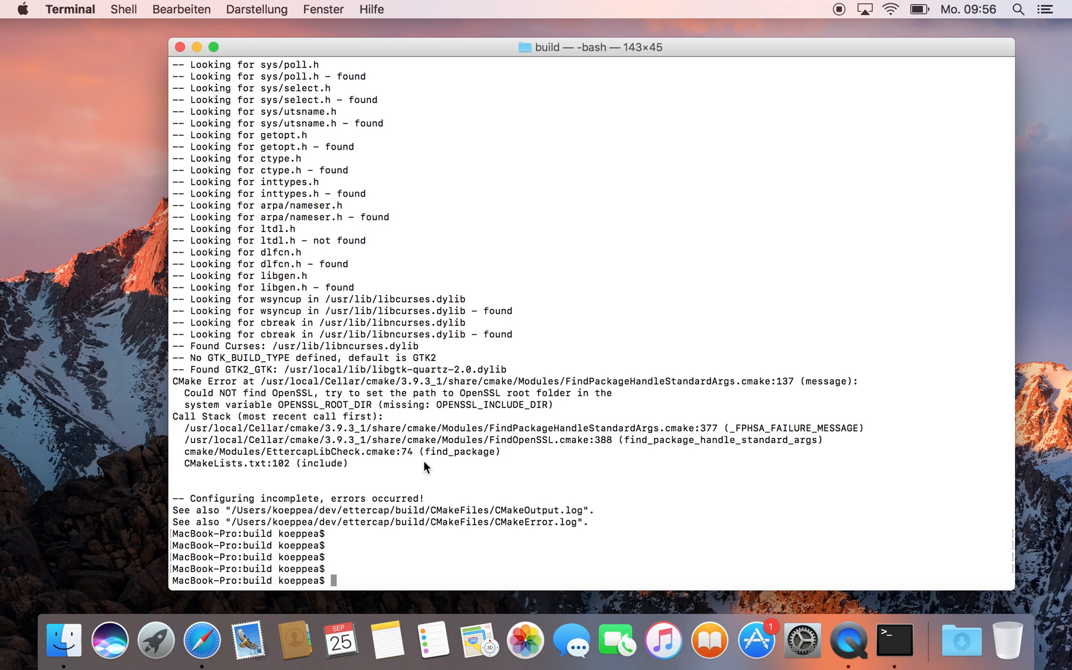
text(brew)
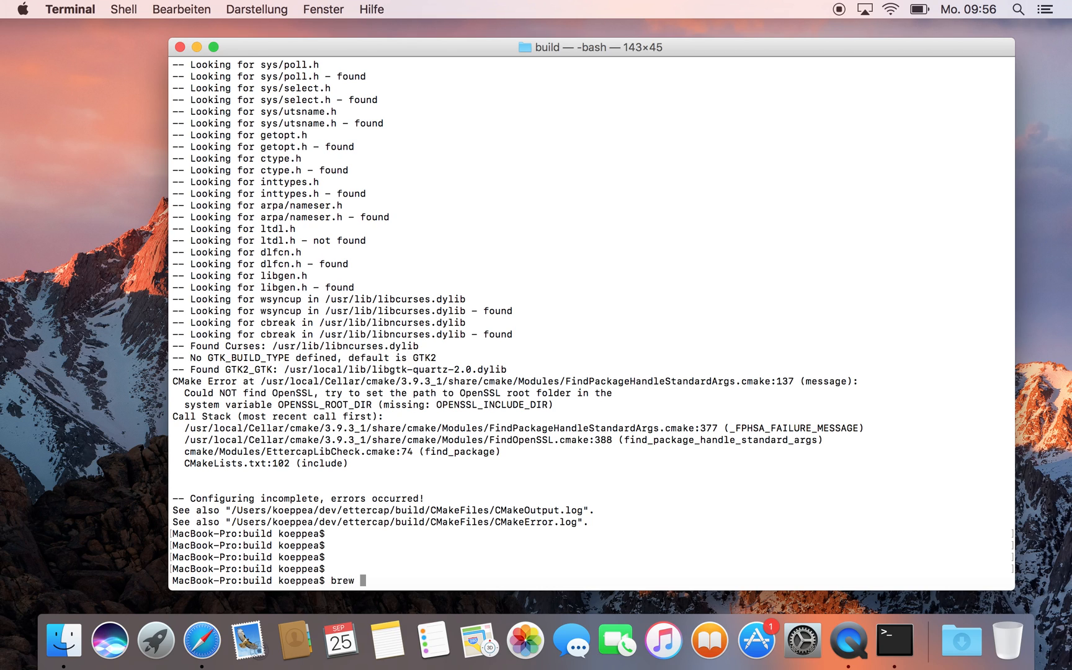
text(--prefix)
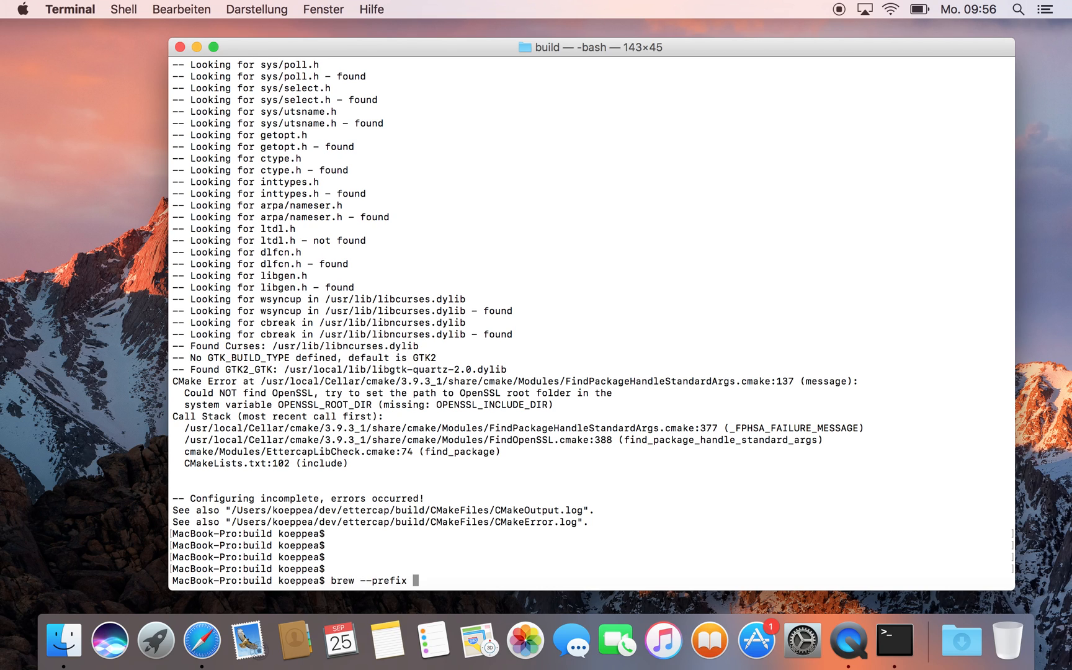
text(openssl)
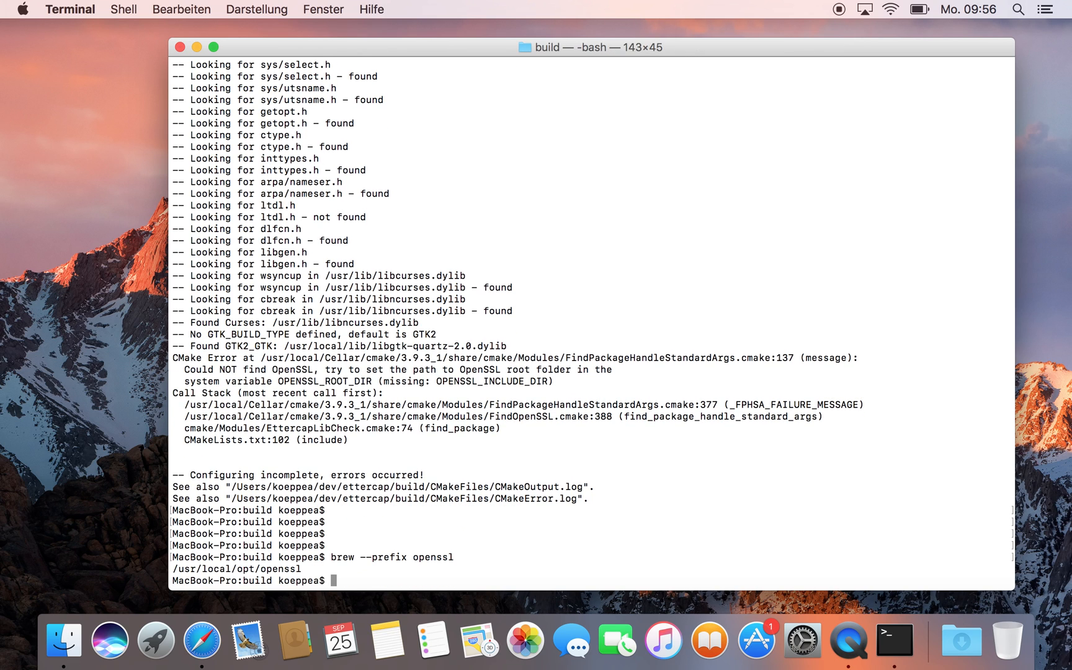
double_click(280, 568)
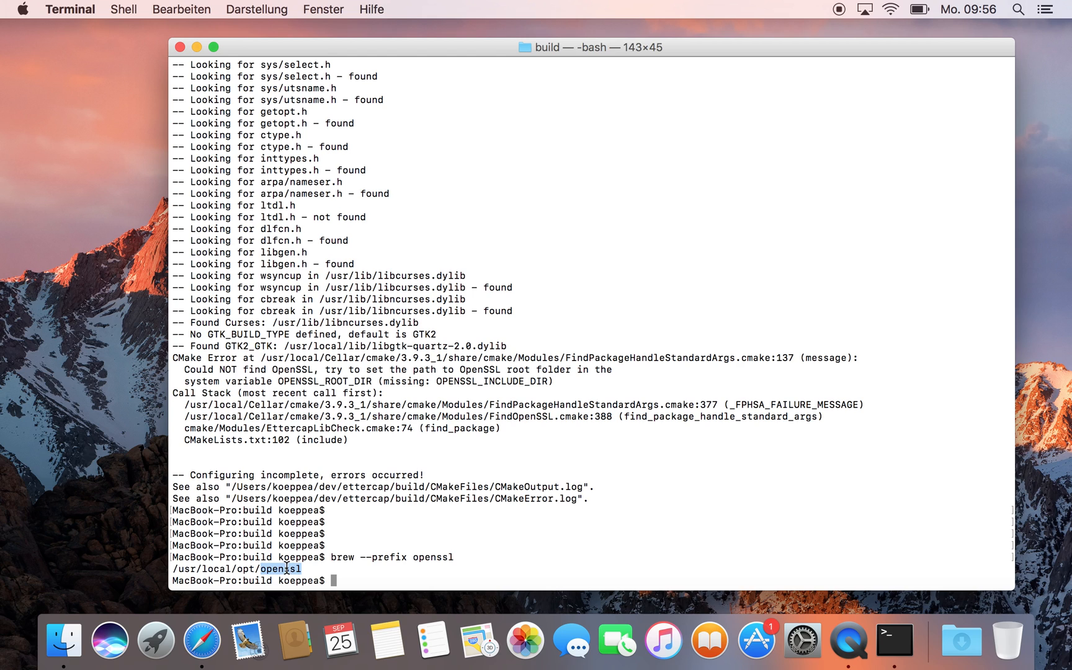
key(Return)
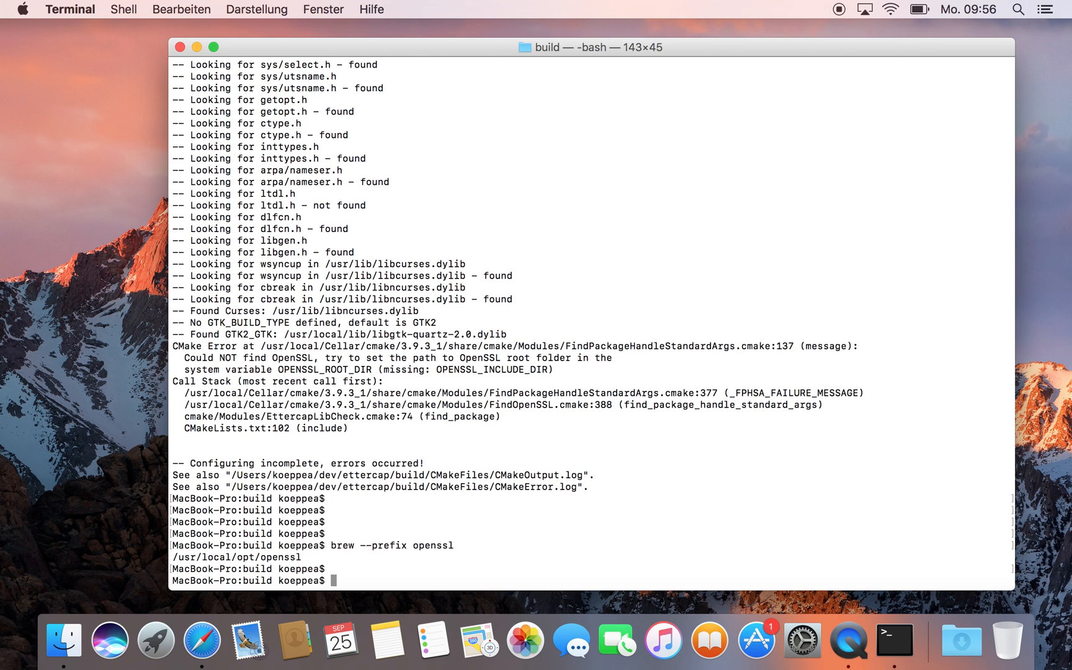
Rerun the Debug, IPv6 cmake with OPENSSL_ROOT_DIR=`brew --prefix openssl`
text(cmake -DCMAKE_BUILD_TYPE=Debug -DENABLE_IPV6=ON ..)
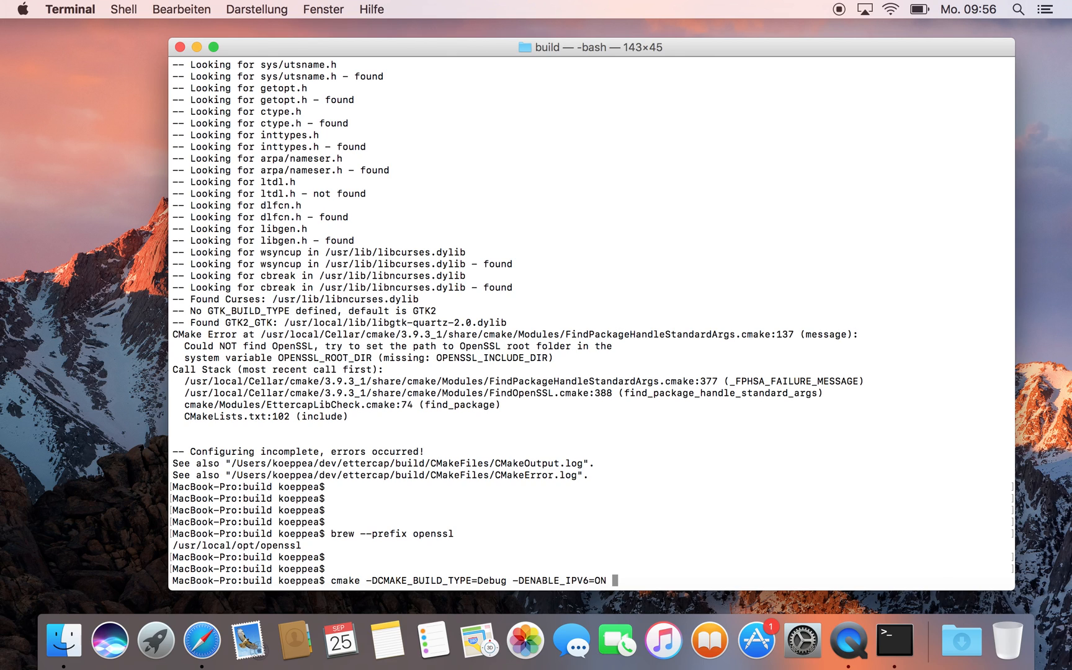
text(-D)
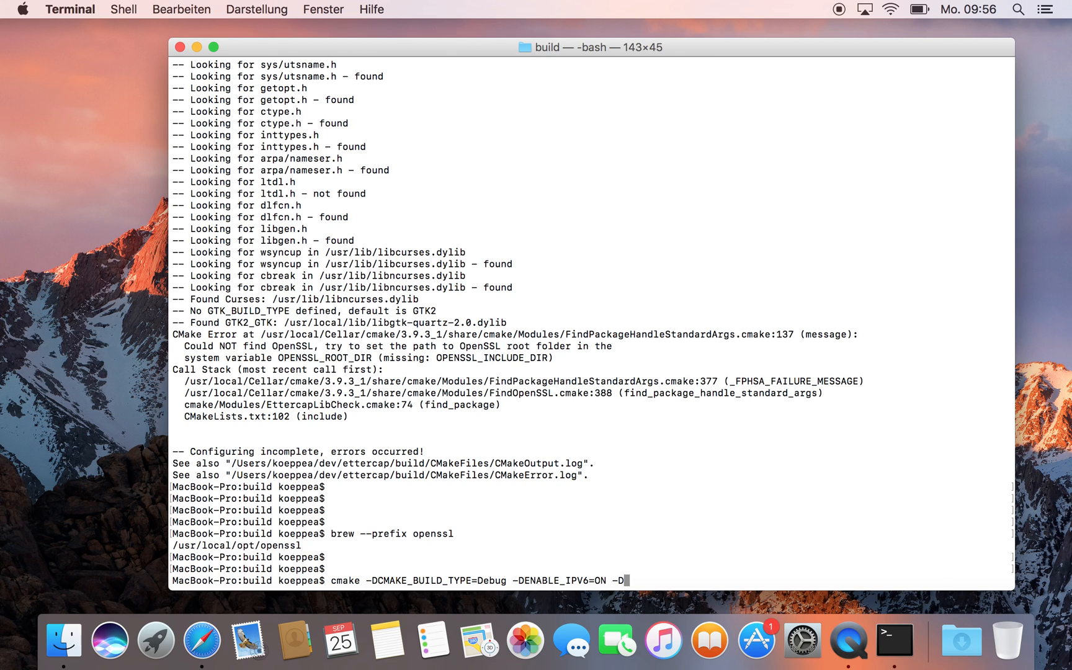
text(OPENSSL_D)
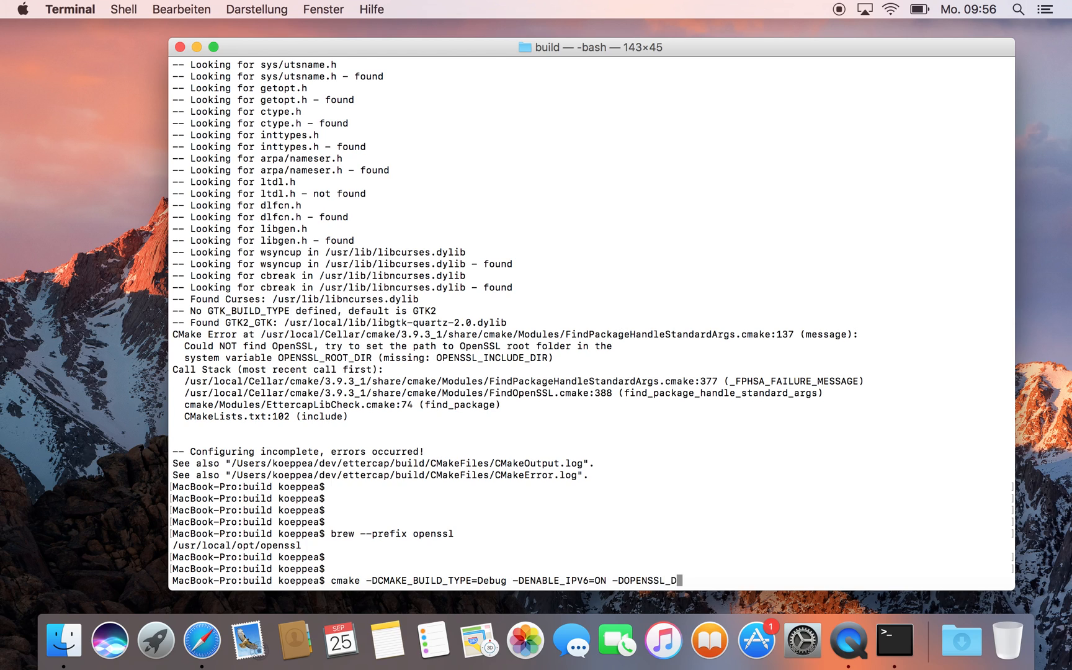
text(ROOT_DIR=)
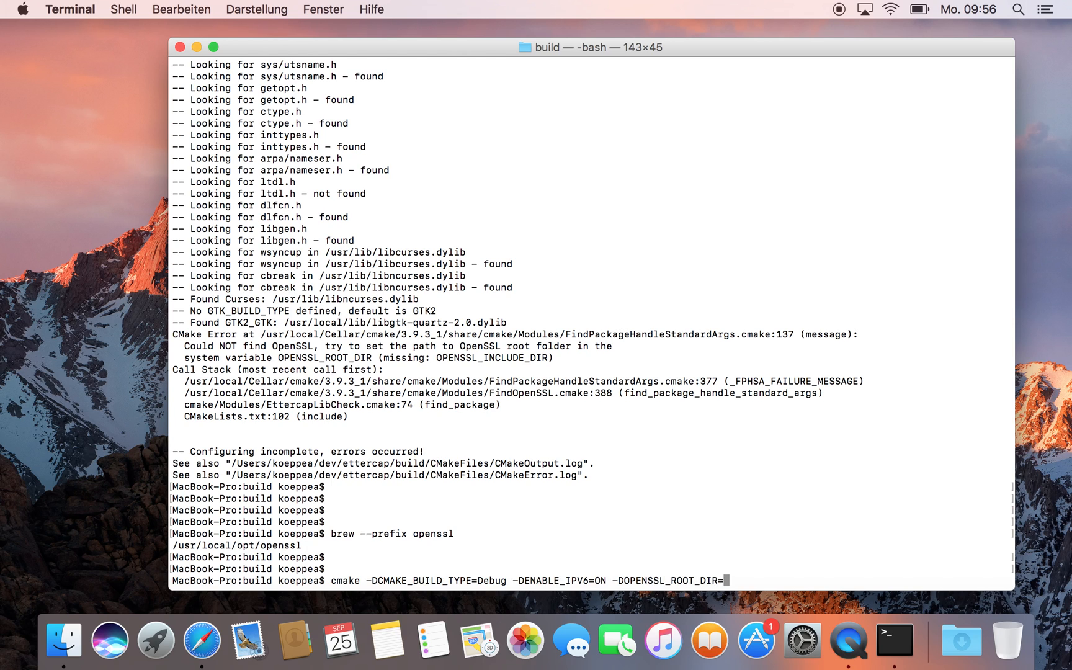
text(`)
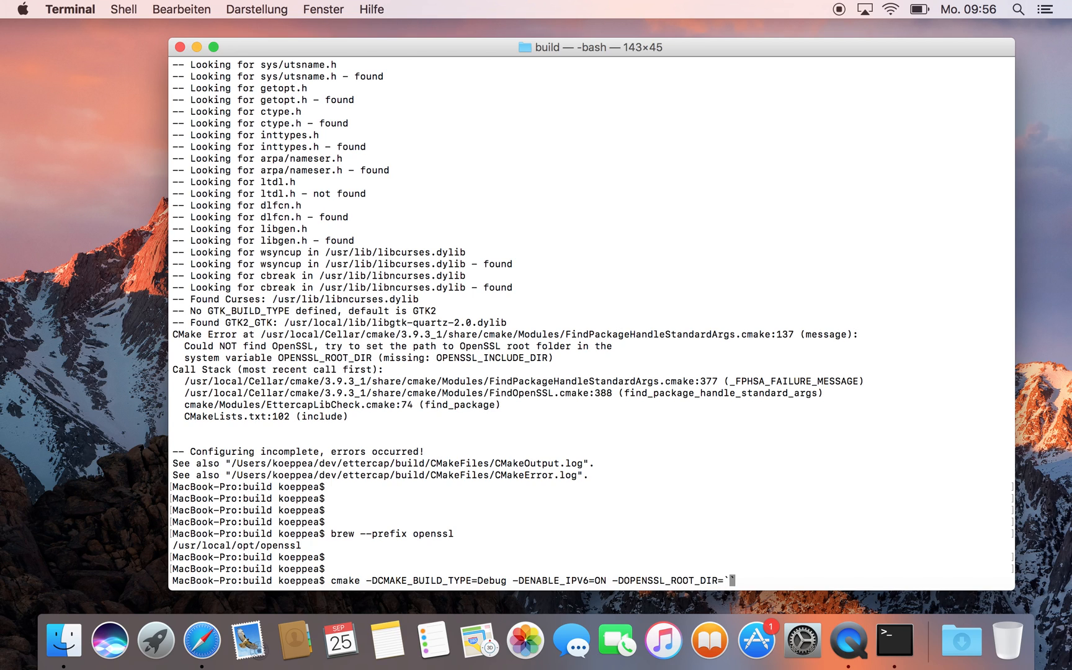
text(`brew --pree)
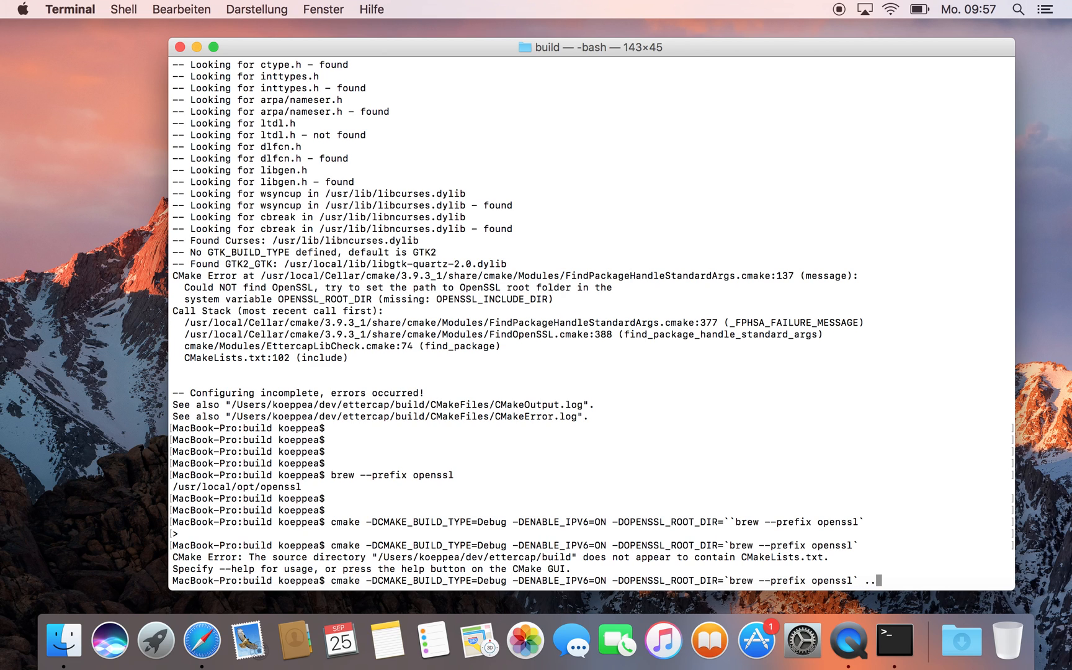
key(Return)
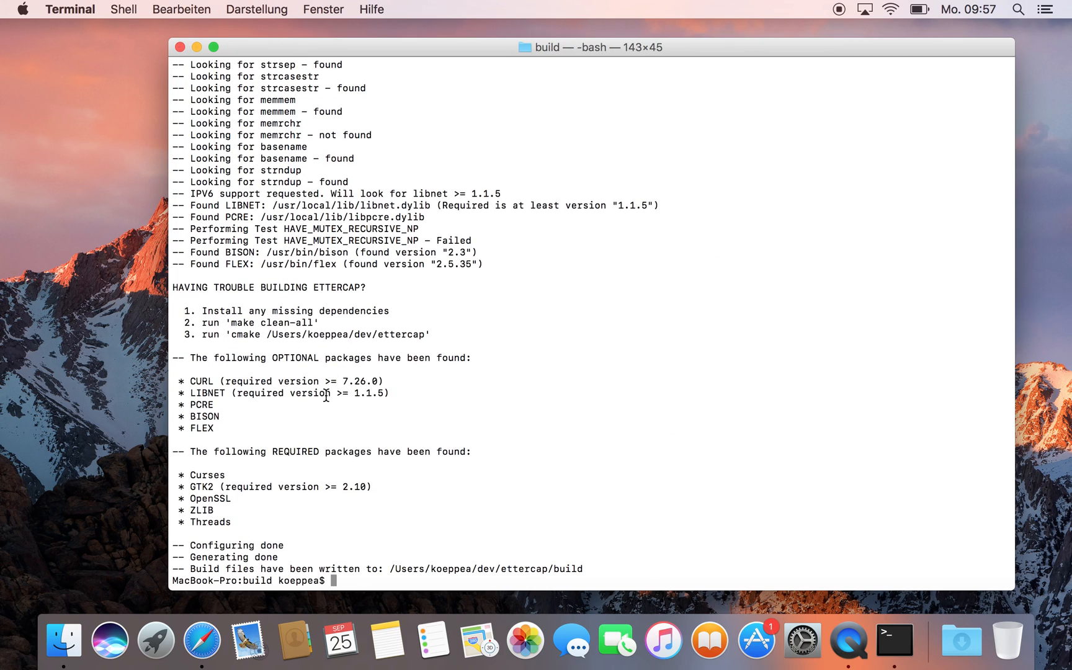
Compile ettercap with make, following the output until it reaches 100%
key(Return)
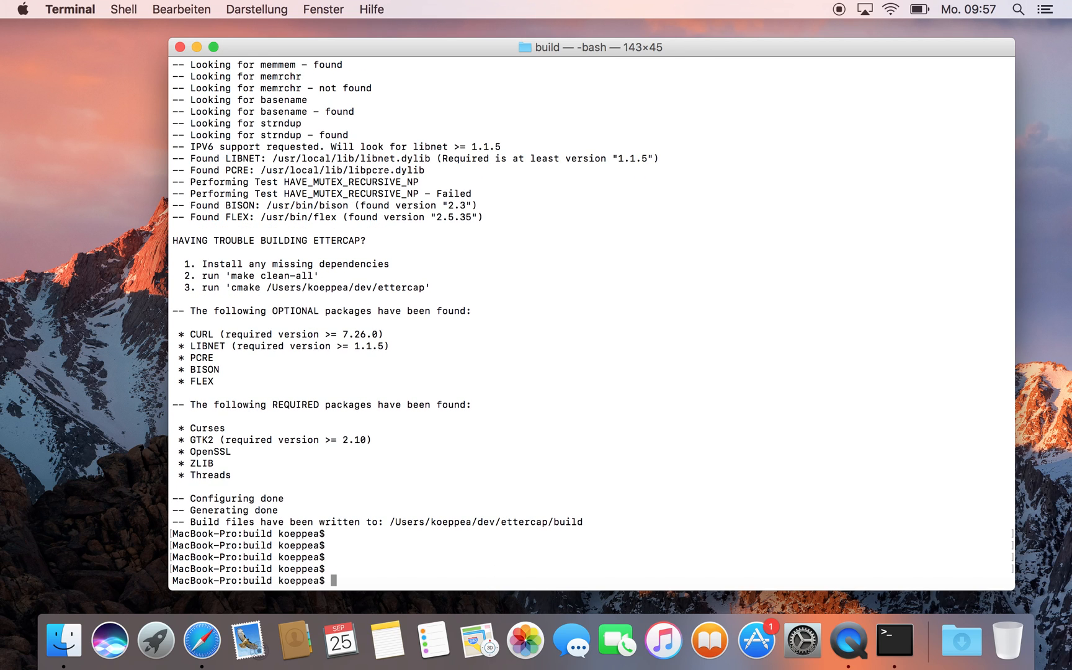
text(make)
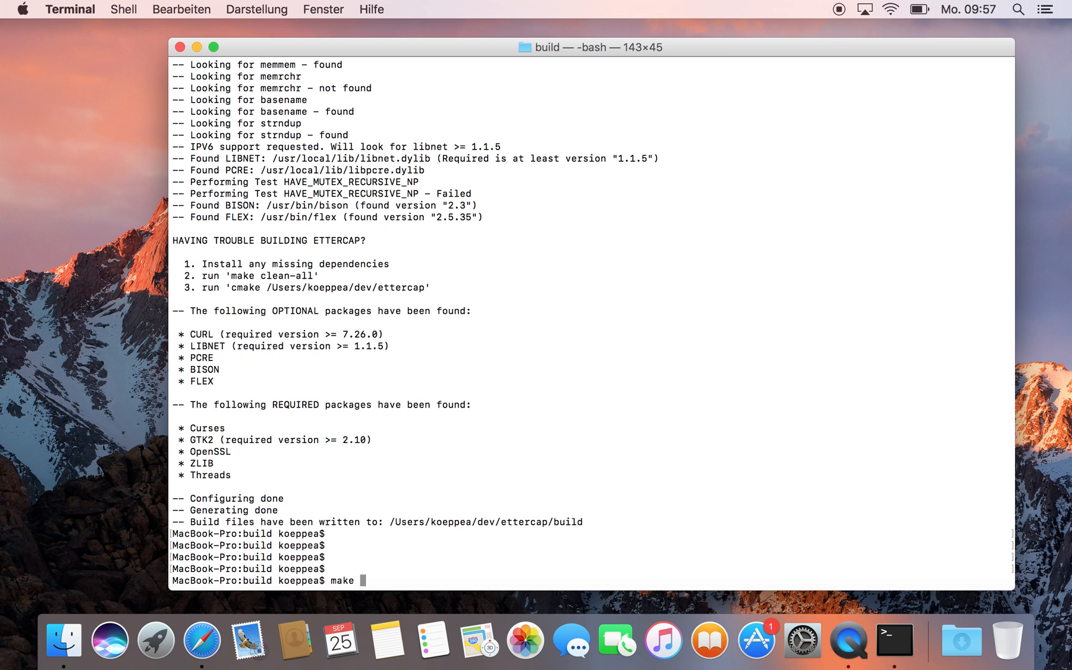
key(Return)
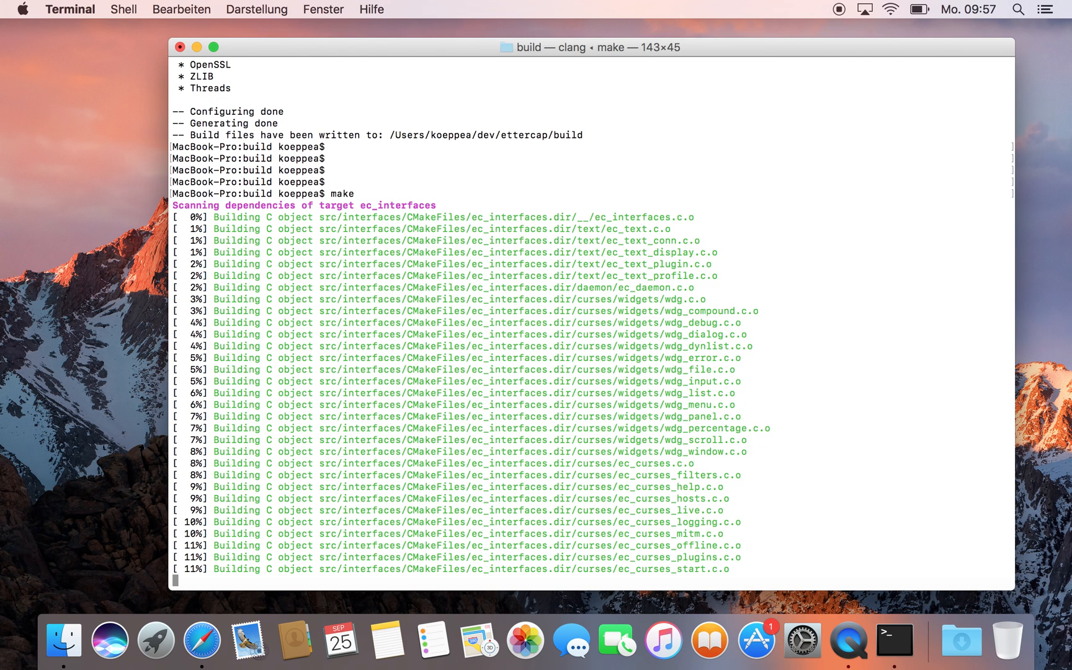
scroll(down, 3)
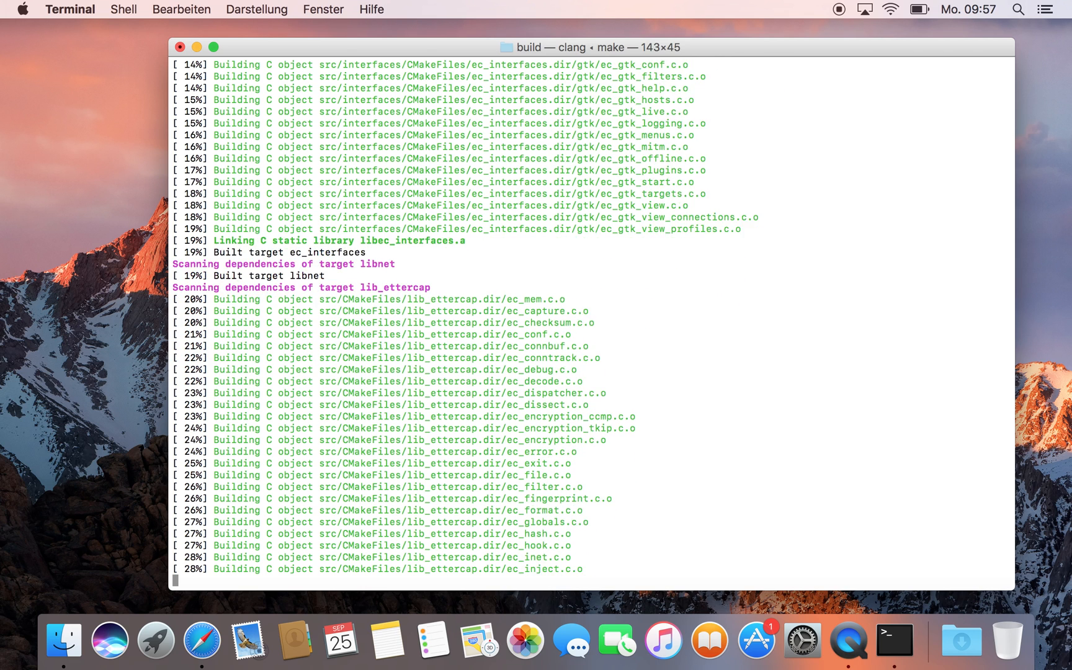
scroll(down, 3)
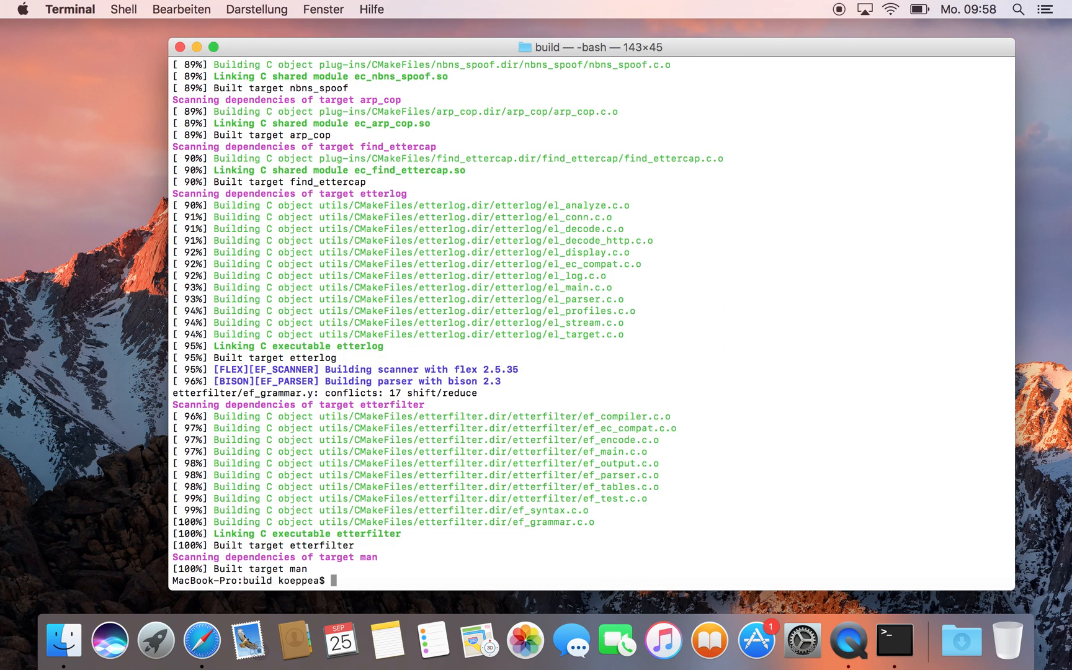
Install ettercap with sudo make install and launch it with sudo ettercap -G
text(sudo)
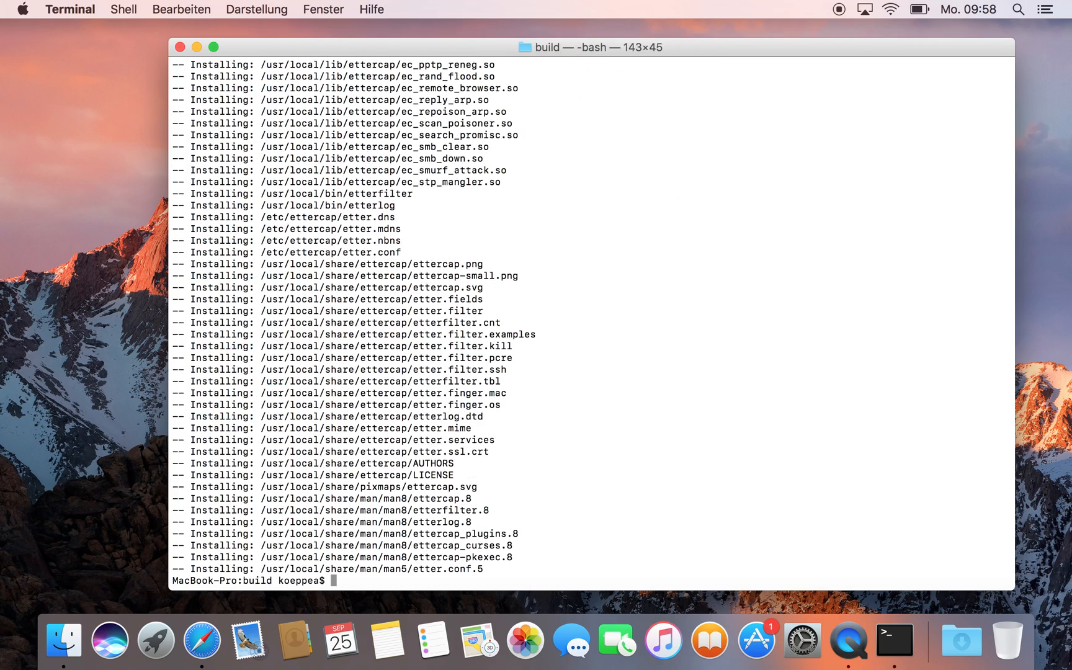
text(sudo)
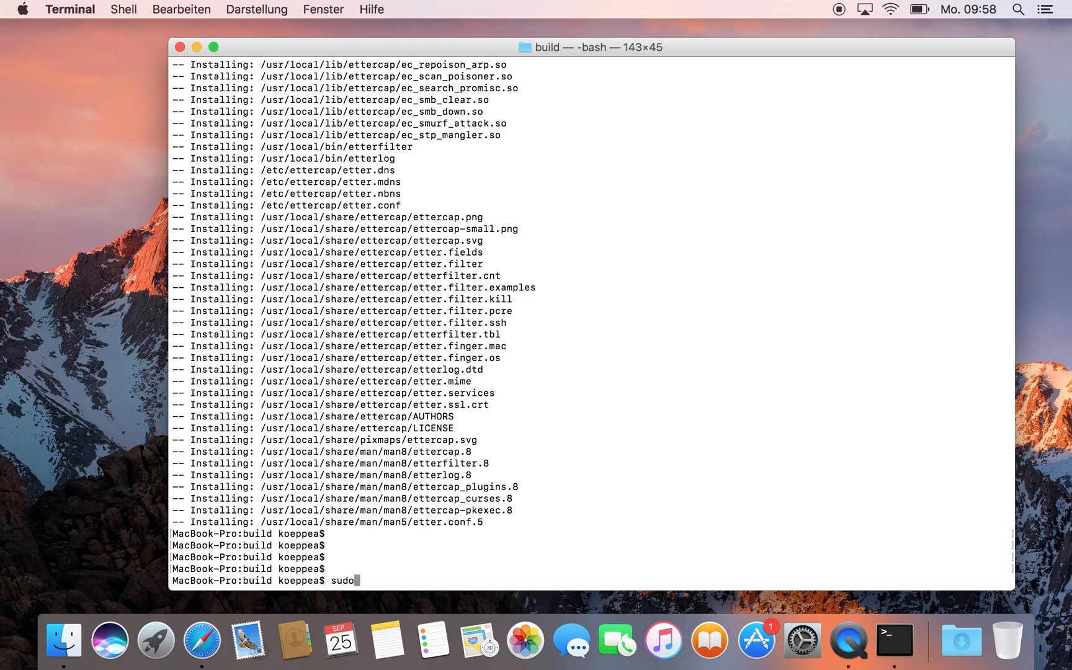
text(ettercap)
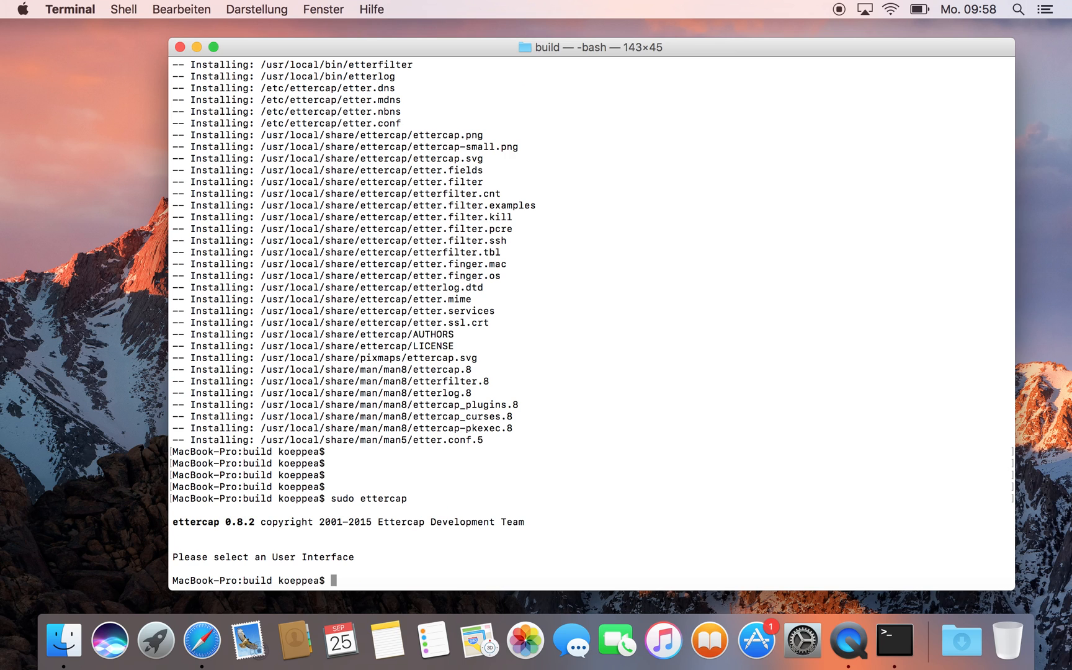
text(sudo ettercap -G)
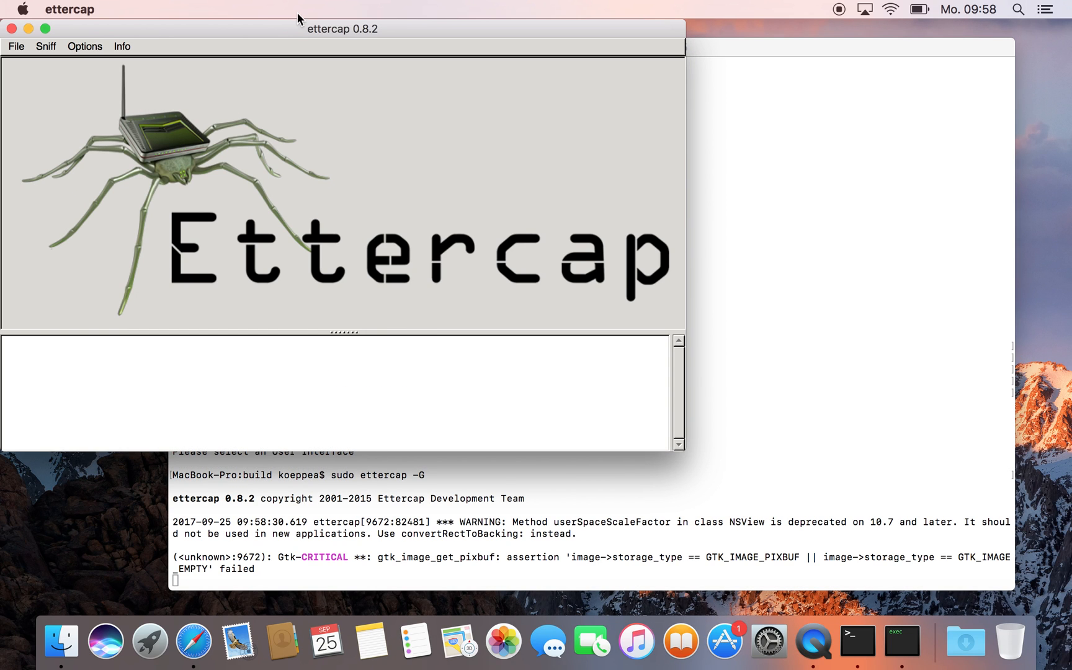
Start unified sniffing on the en0 interface
click(144, 64)
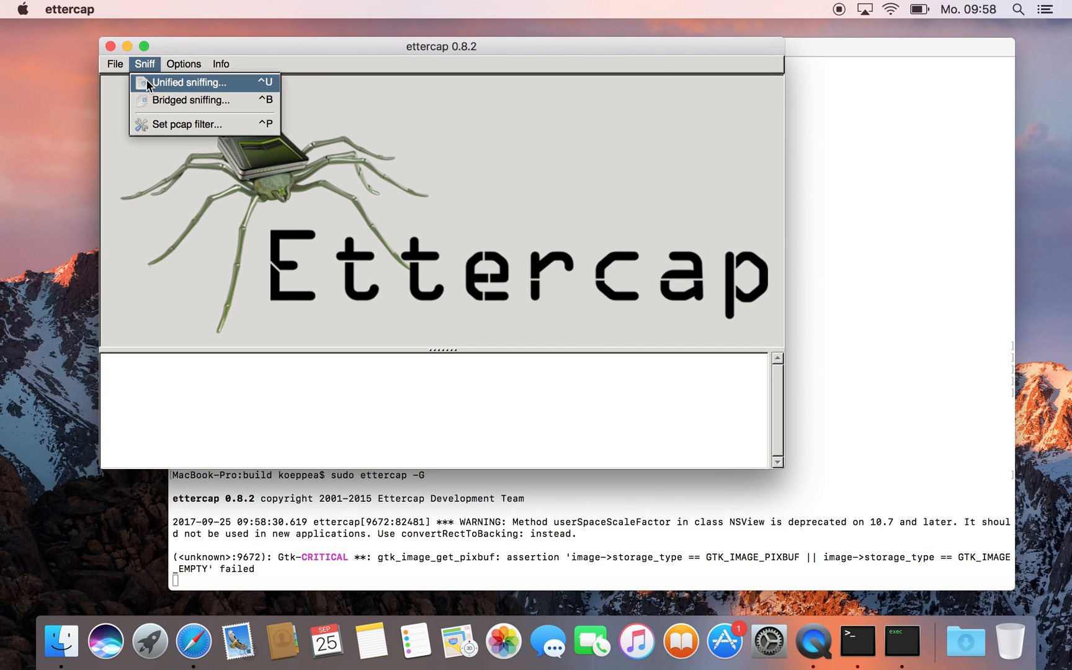
click(189, 82)
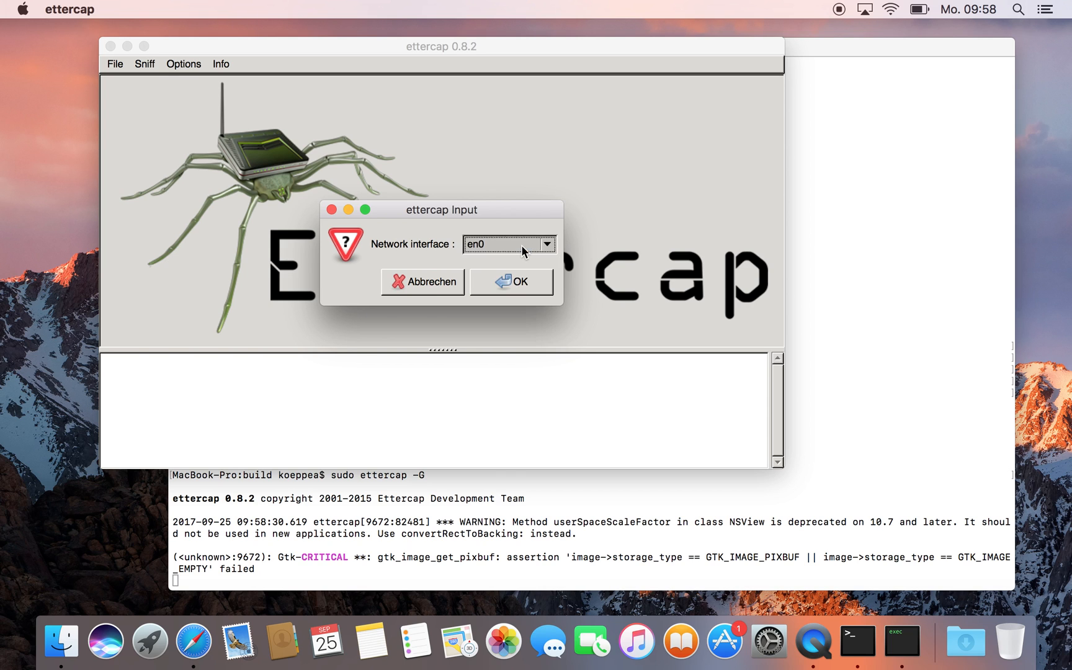
click(510, 281)
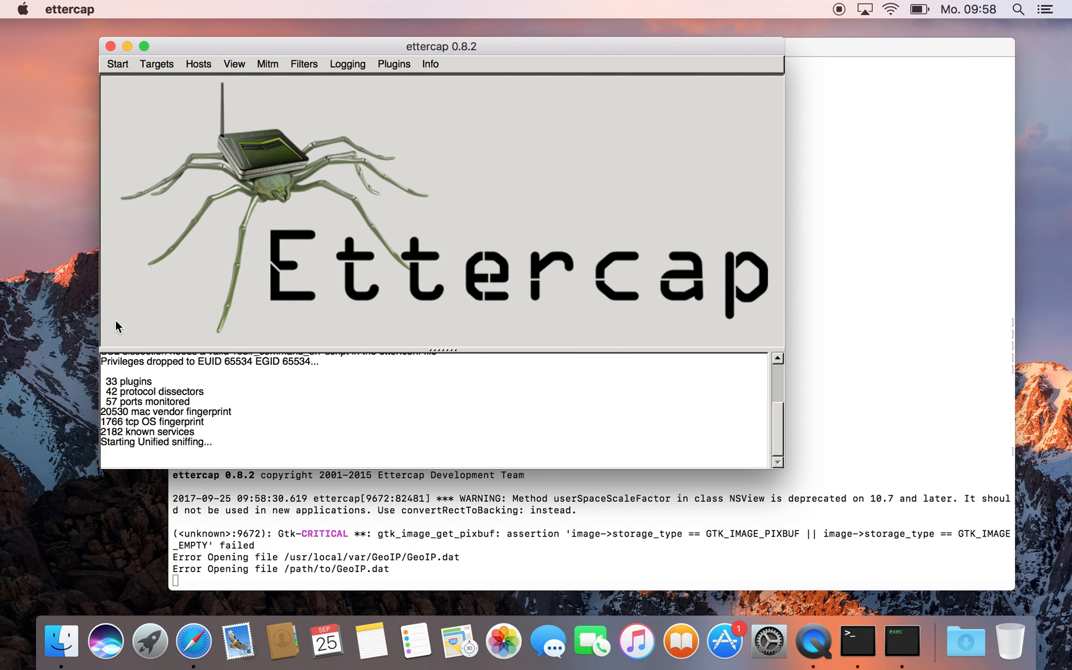
Show the hosts list of six discovered hosts, then exit Ettercap
click(198, 63)
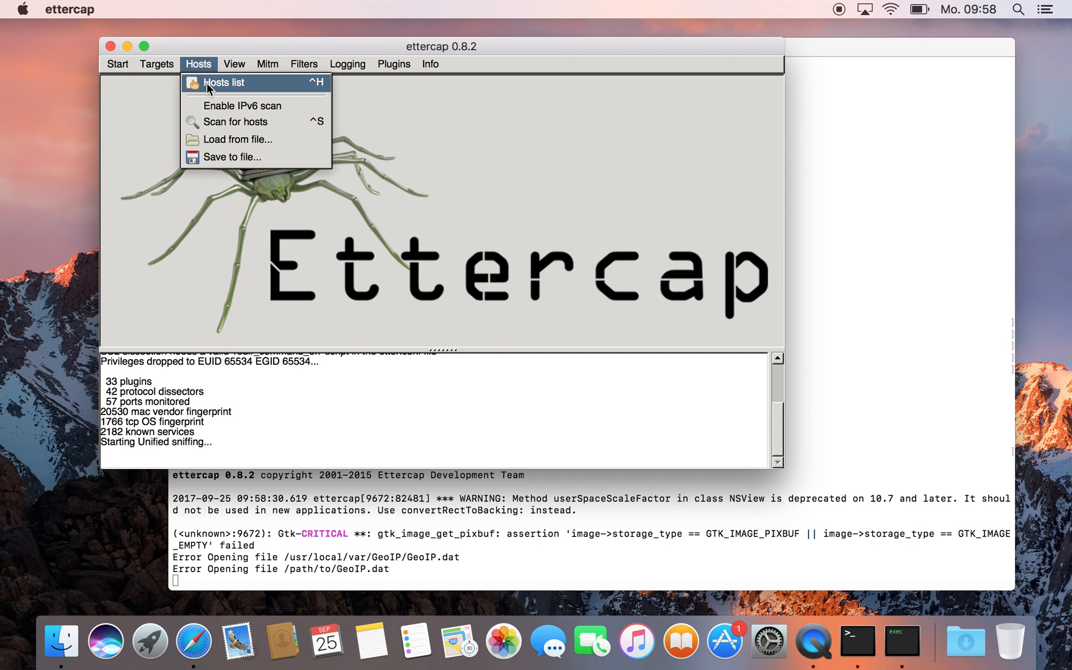
click(222, 82)
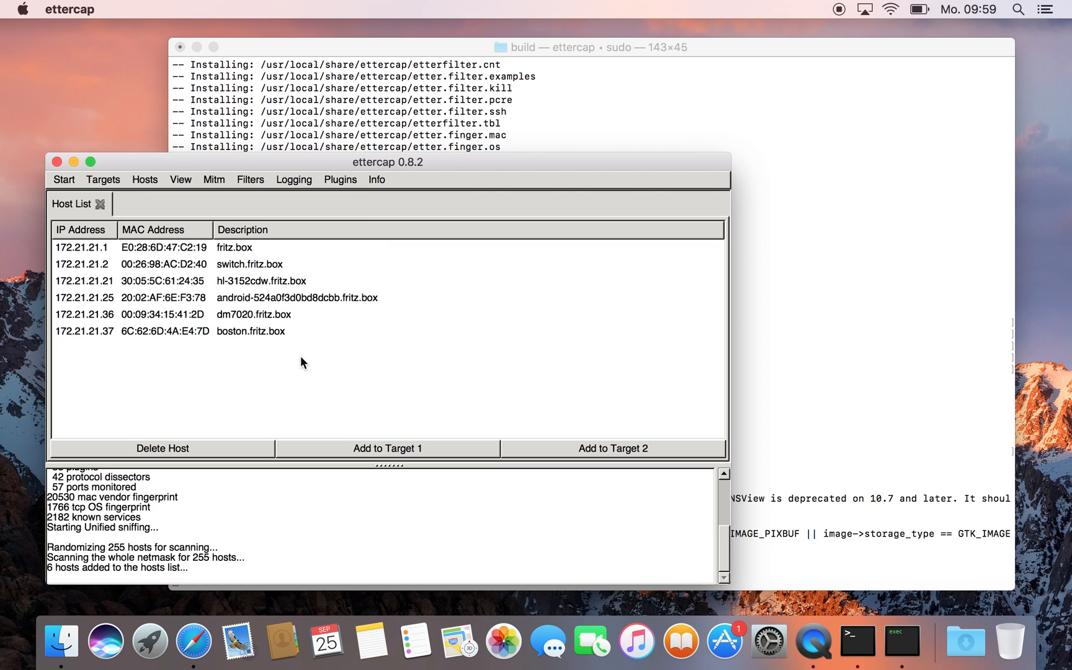
click(63, 179)
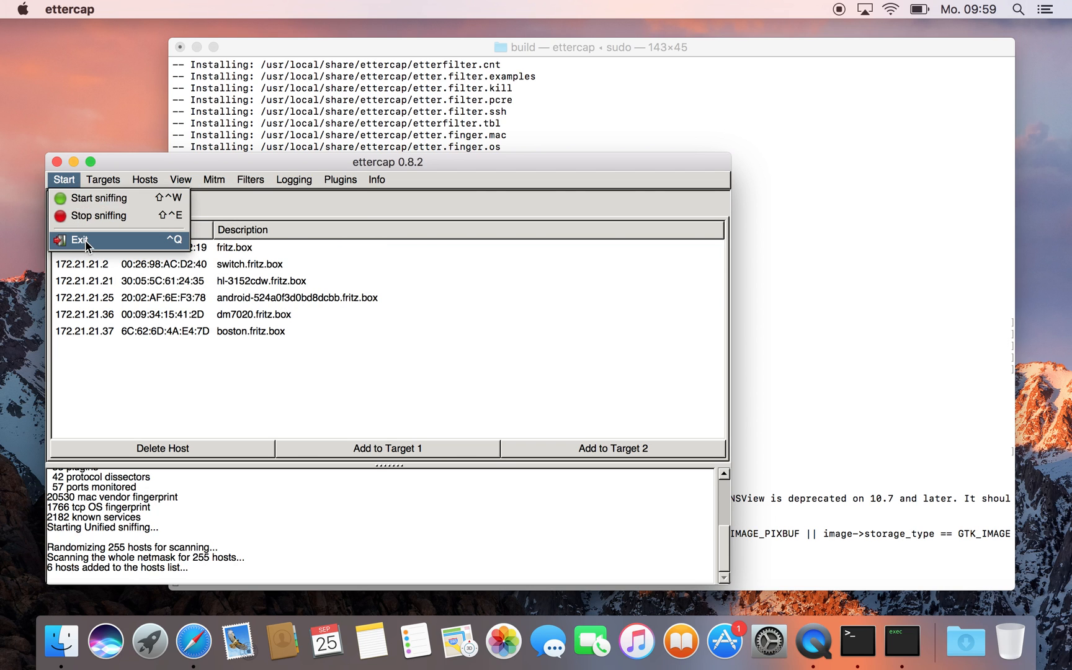
click(80, 240)
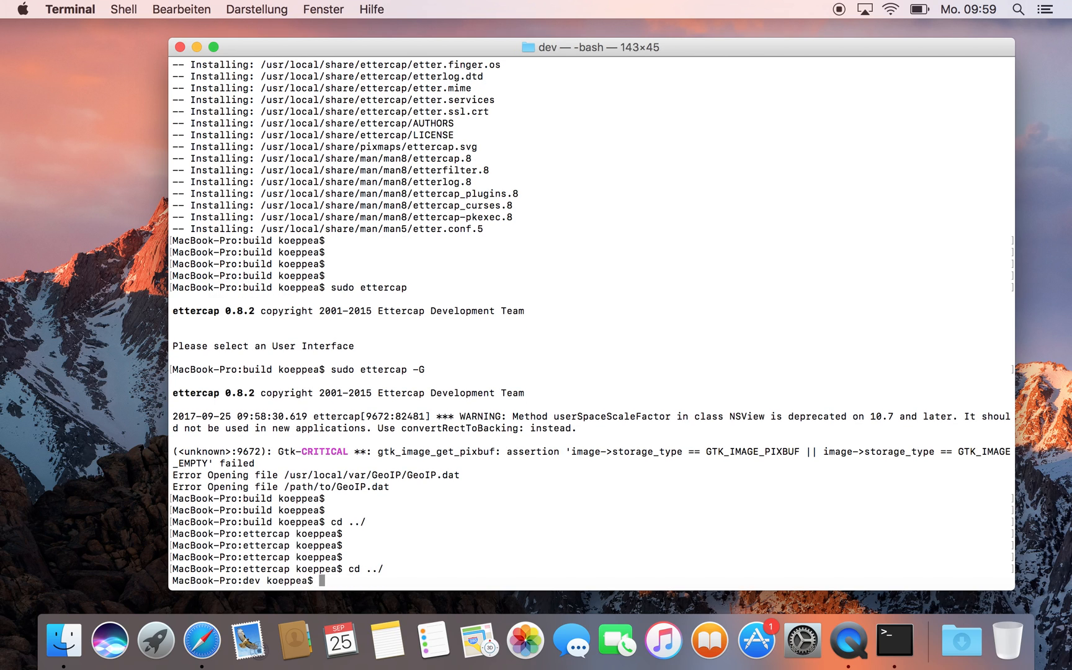
Return to ettercap/build, list files matching *debug*, and highlight ettercap-0.8.2_debug.log (29K)
text(cd ettercap/build/)
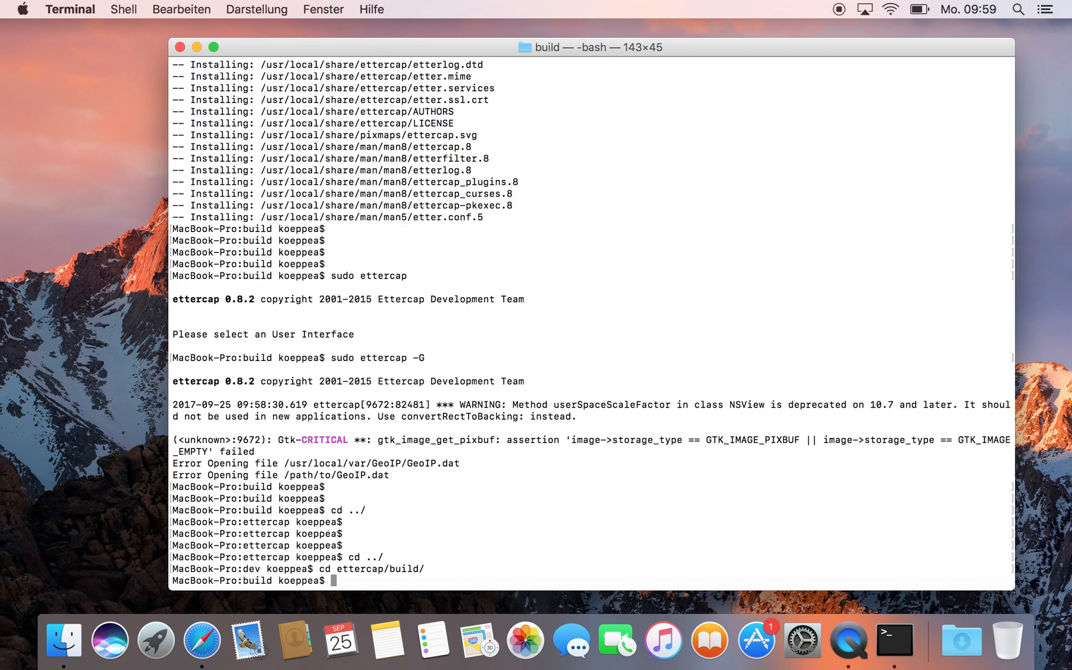
text(ls -lh *debug*)
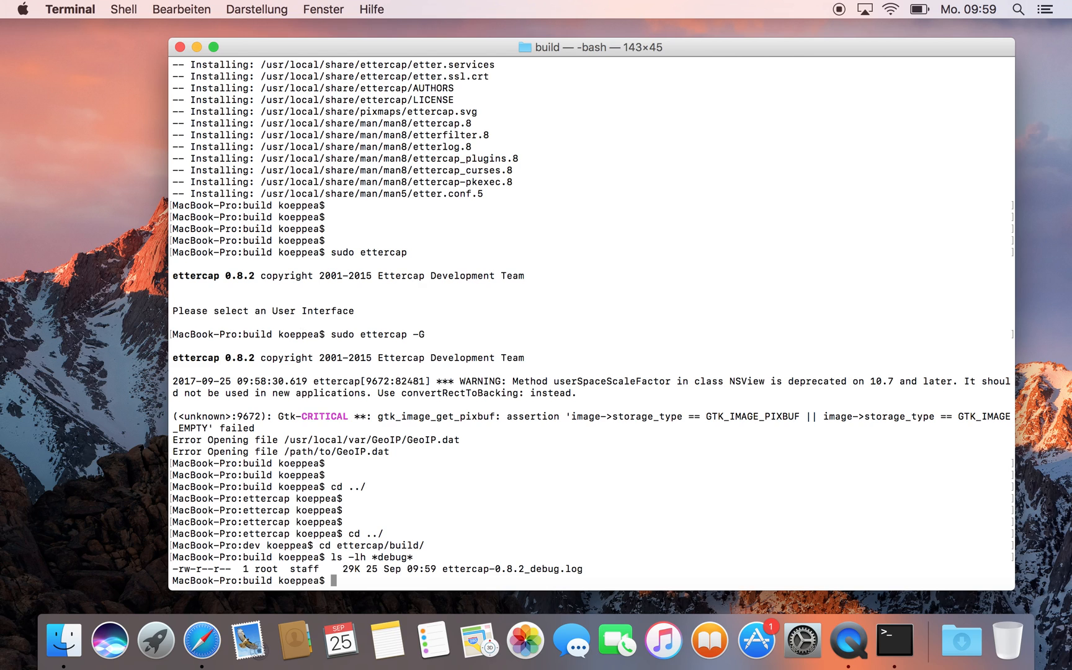
double_click(538, 568)
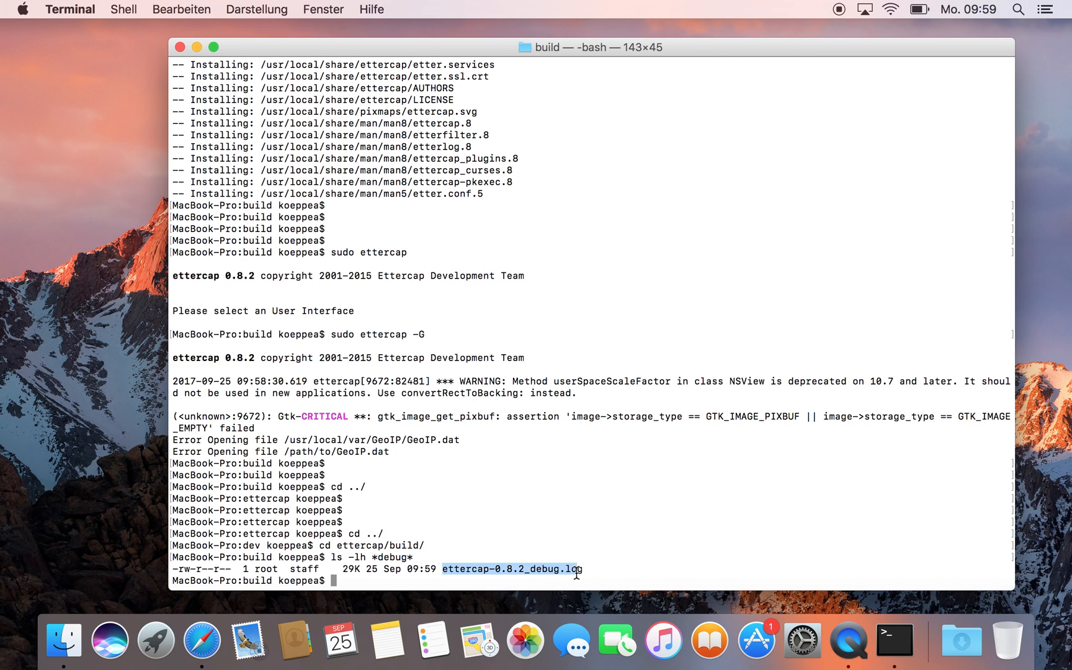
mouse_move(614, 513)
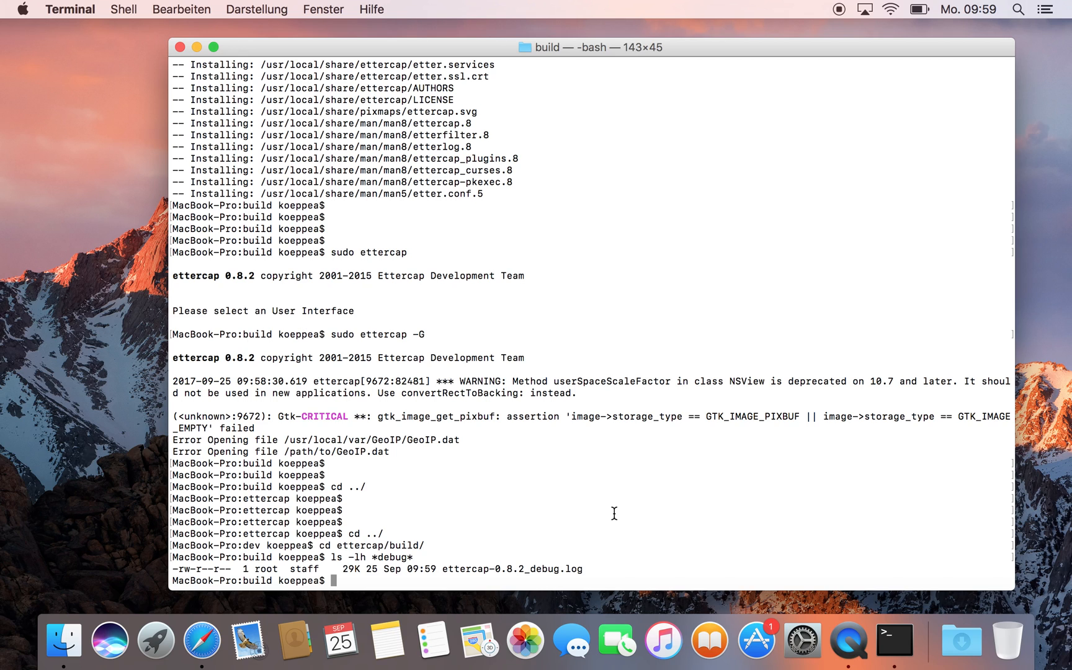
mouse_move(830, 139)
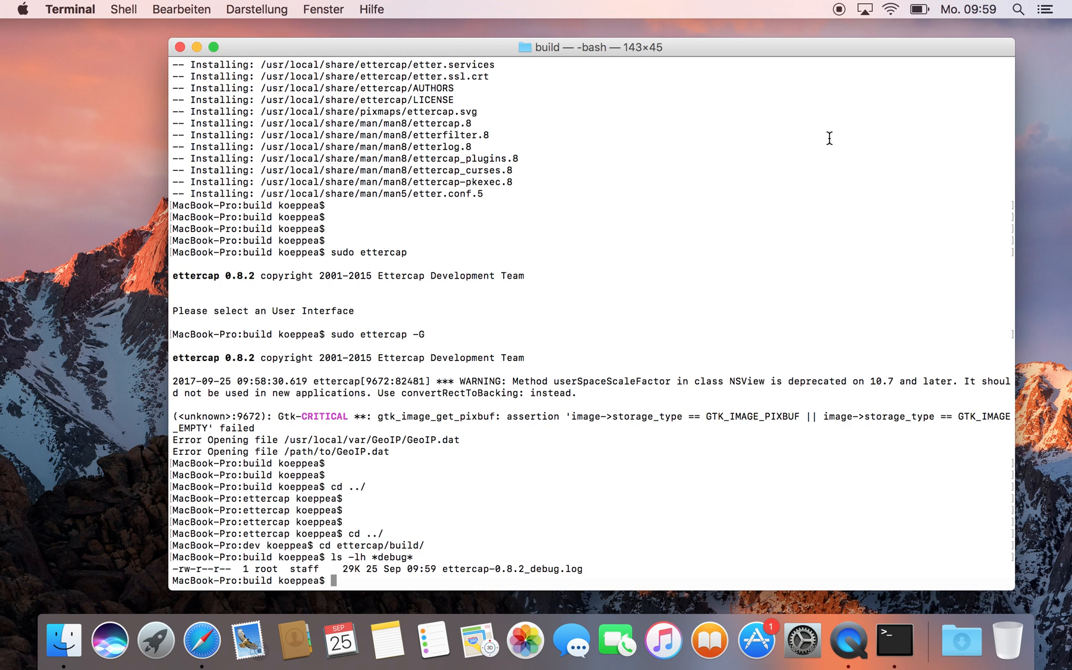
mouse_move(825, 54)
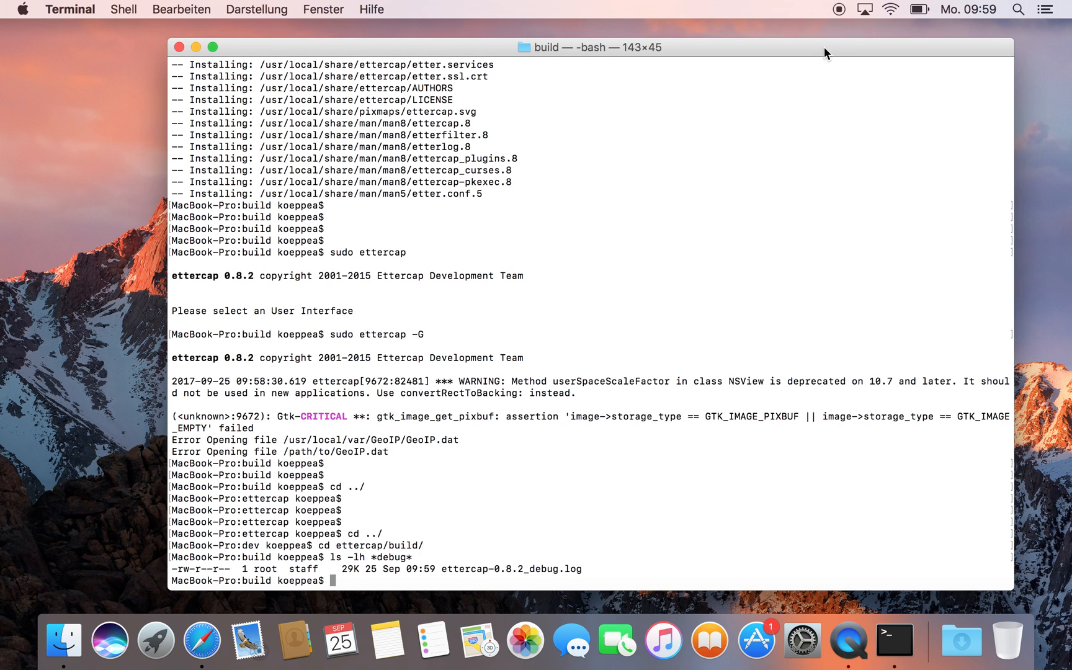